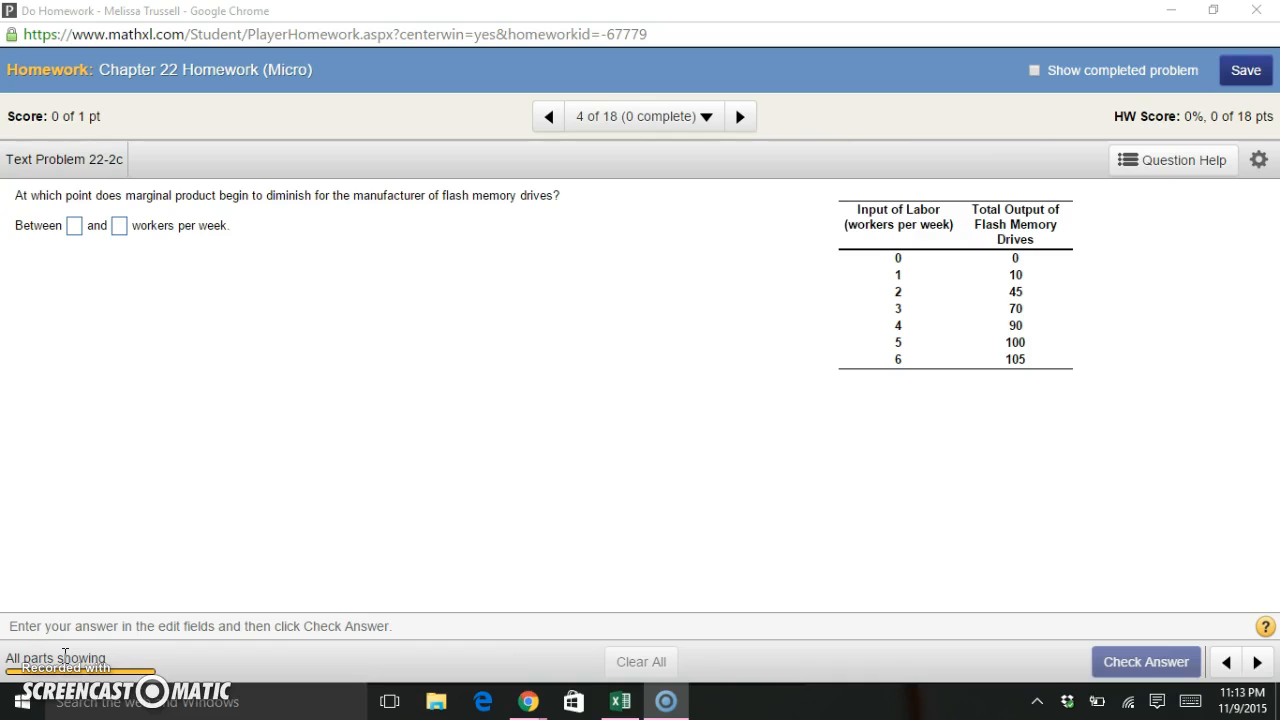
mouse_move(152, 500)
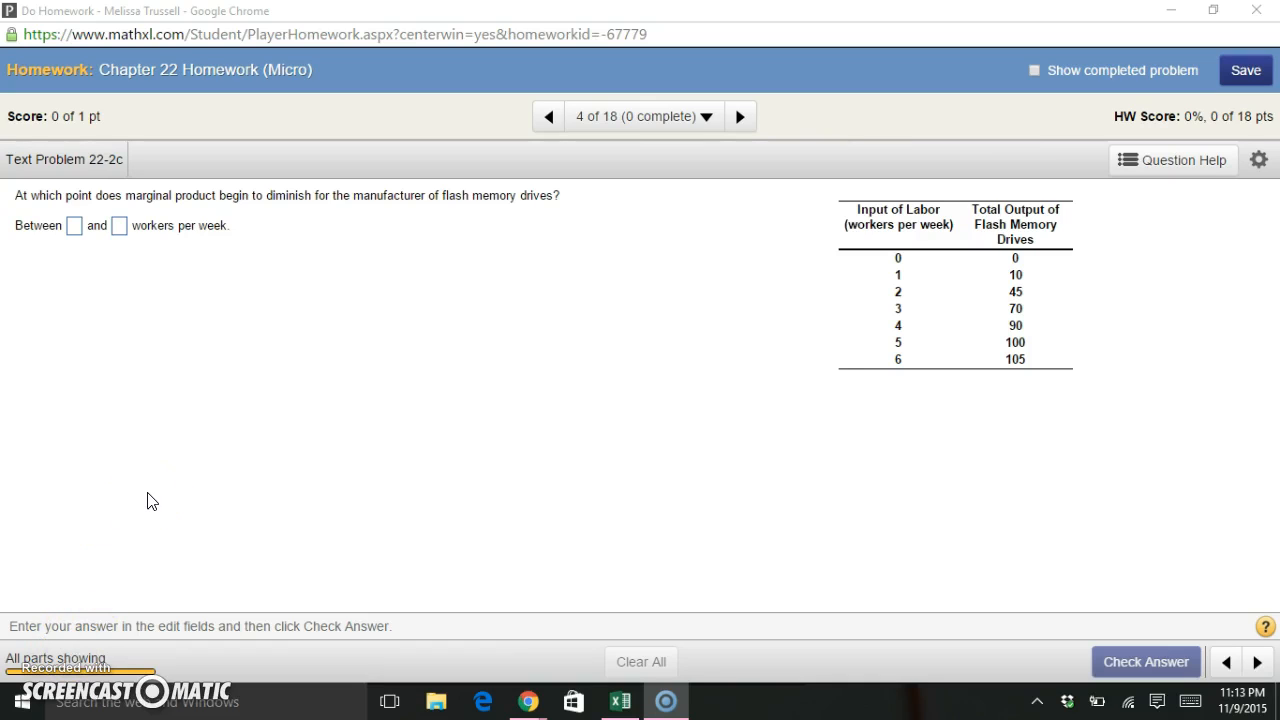
mouse_move(884, 272)
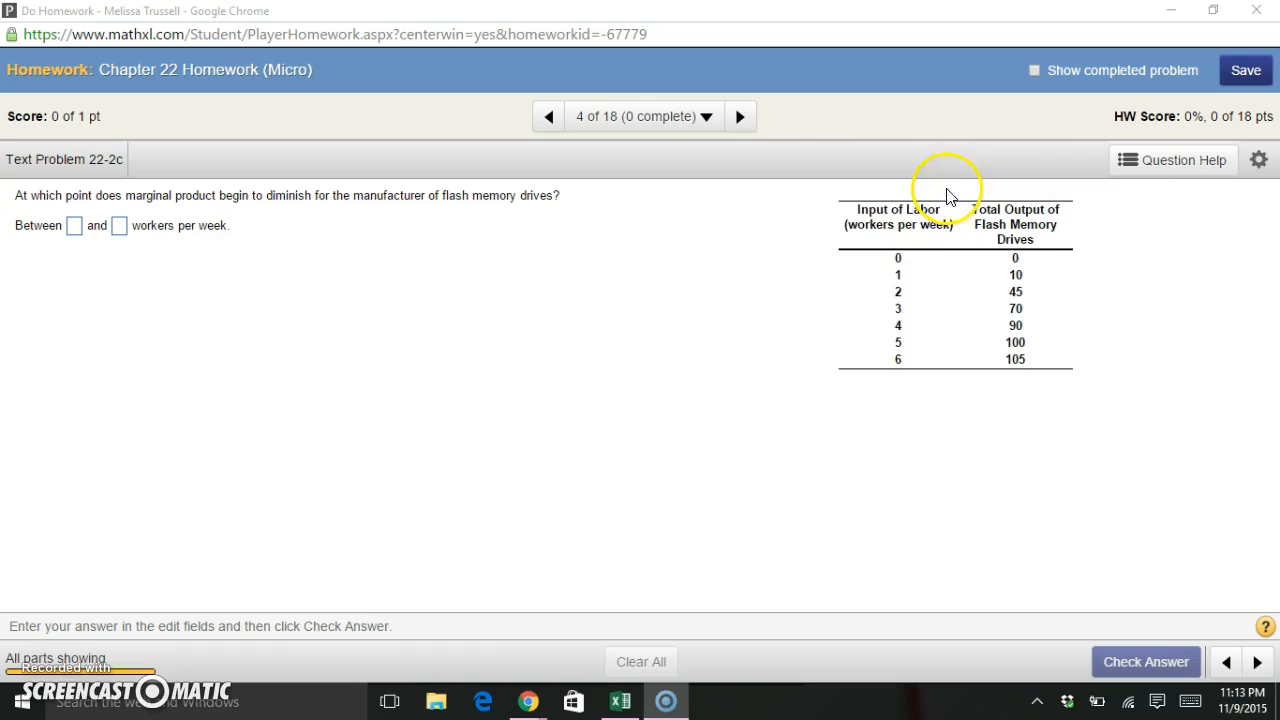
mouse_move(900, 364)
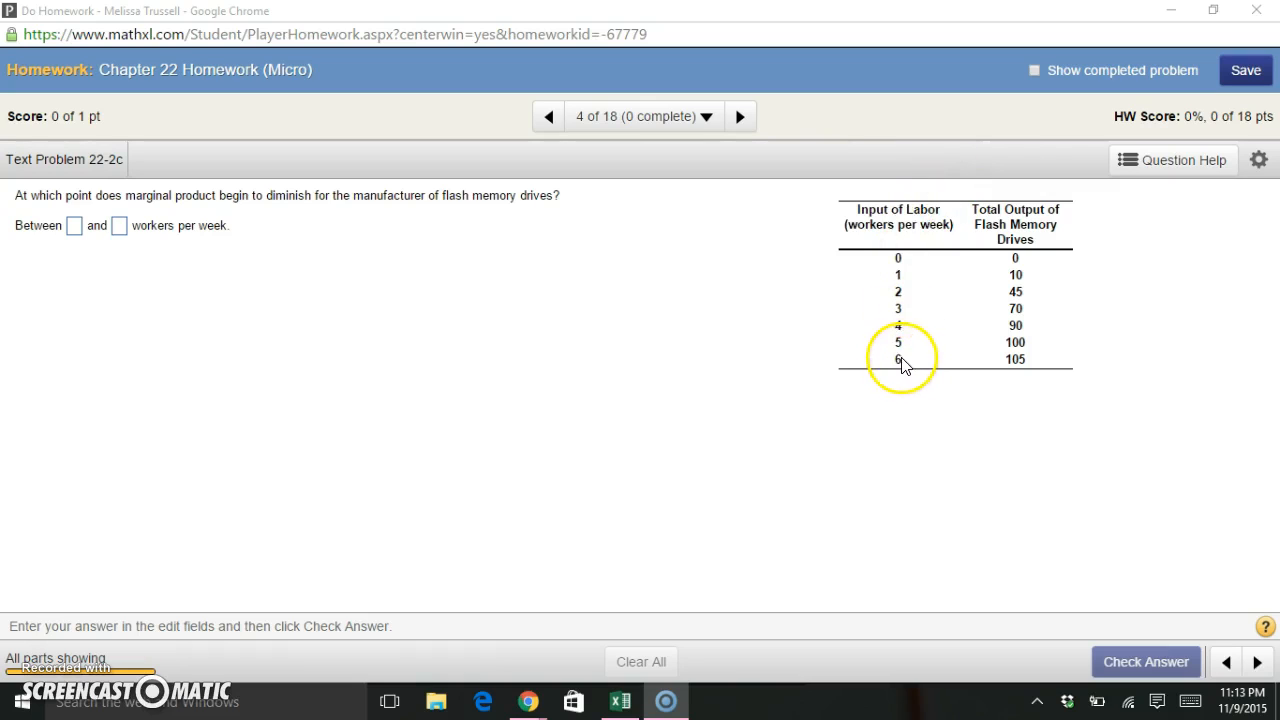
mouse_move(898, 262)
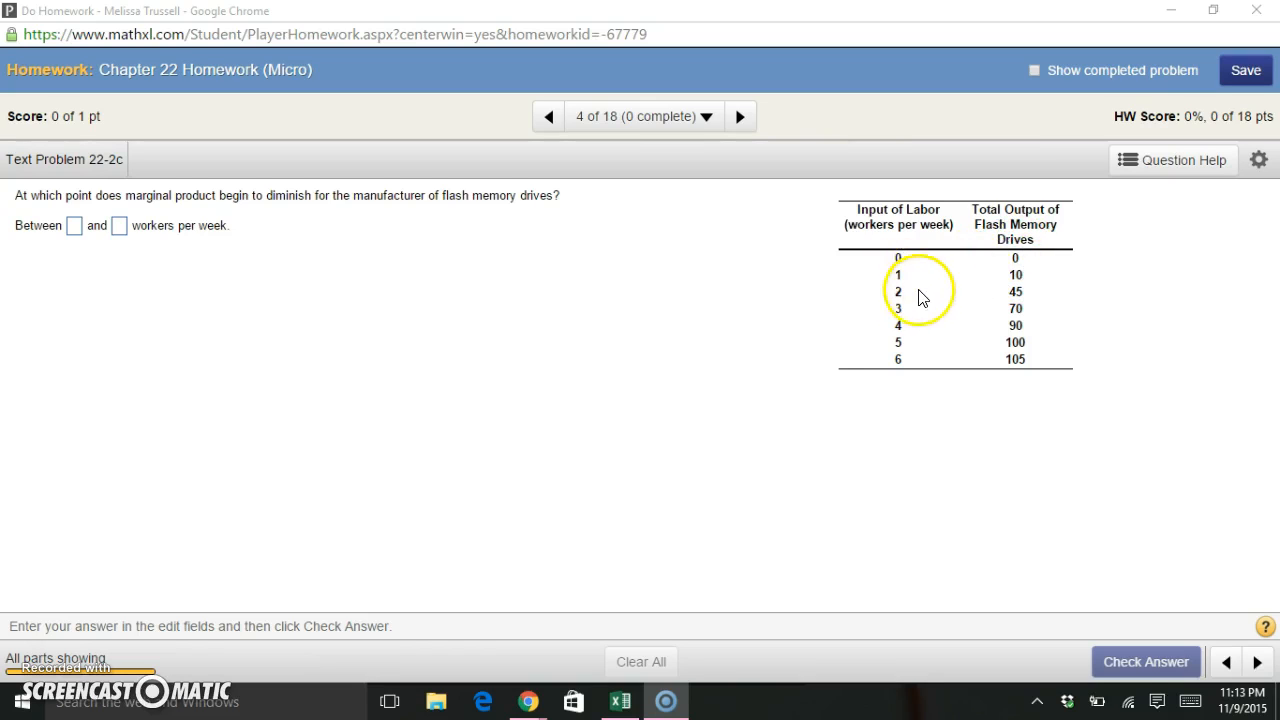
mouse_move(984, 356)
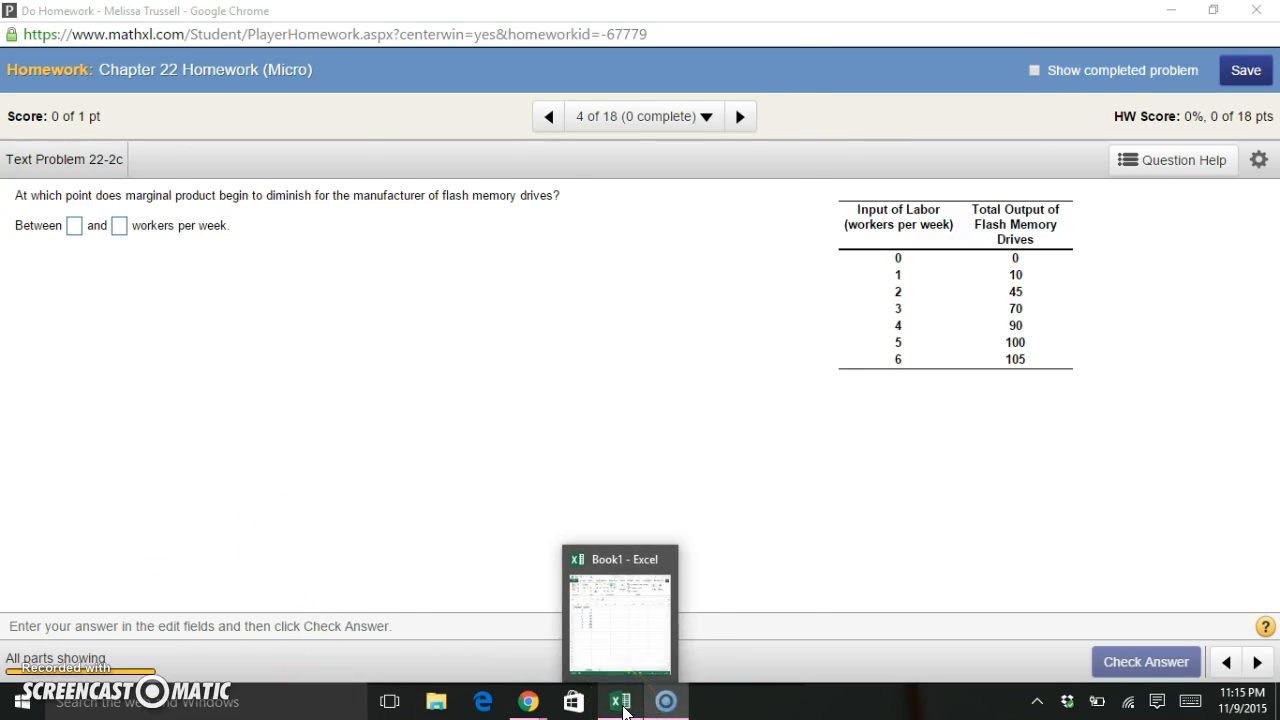
Bring up Book1 with the Workers and Output table and select empty cell A11 below it.
click(618, 700)
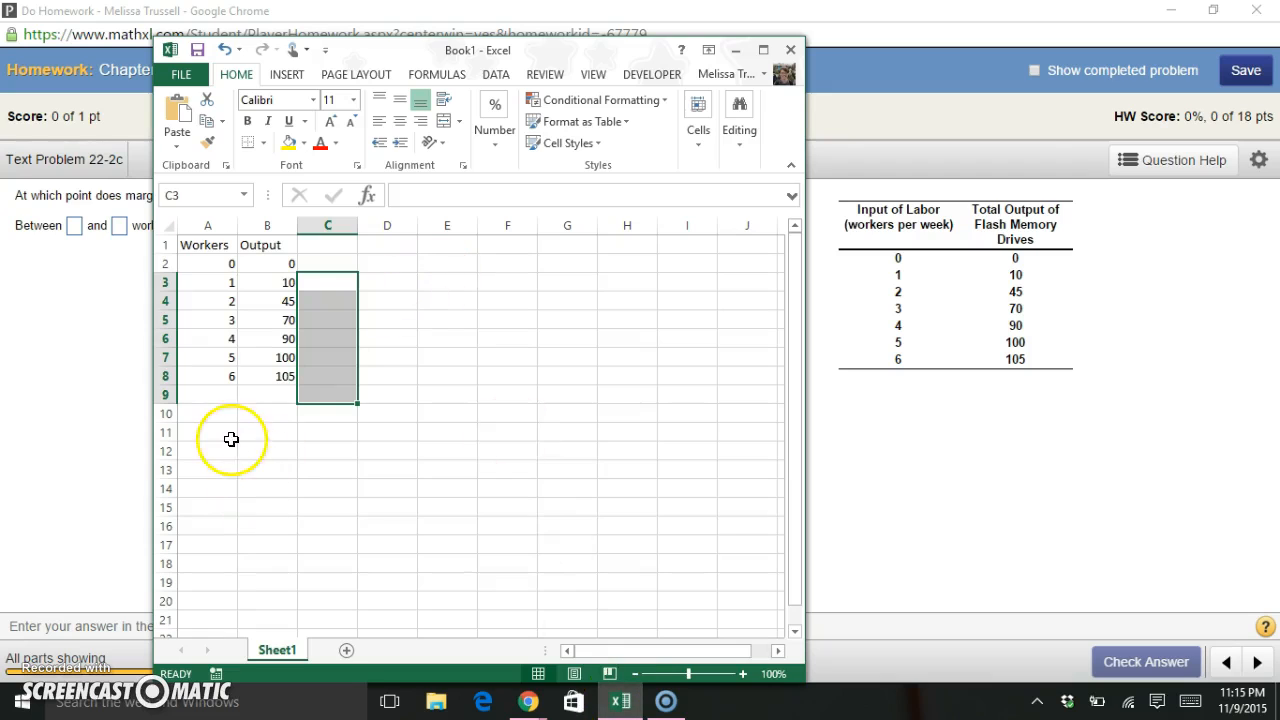
click(208, 432)
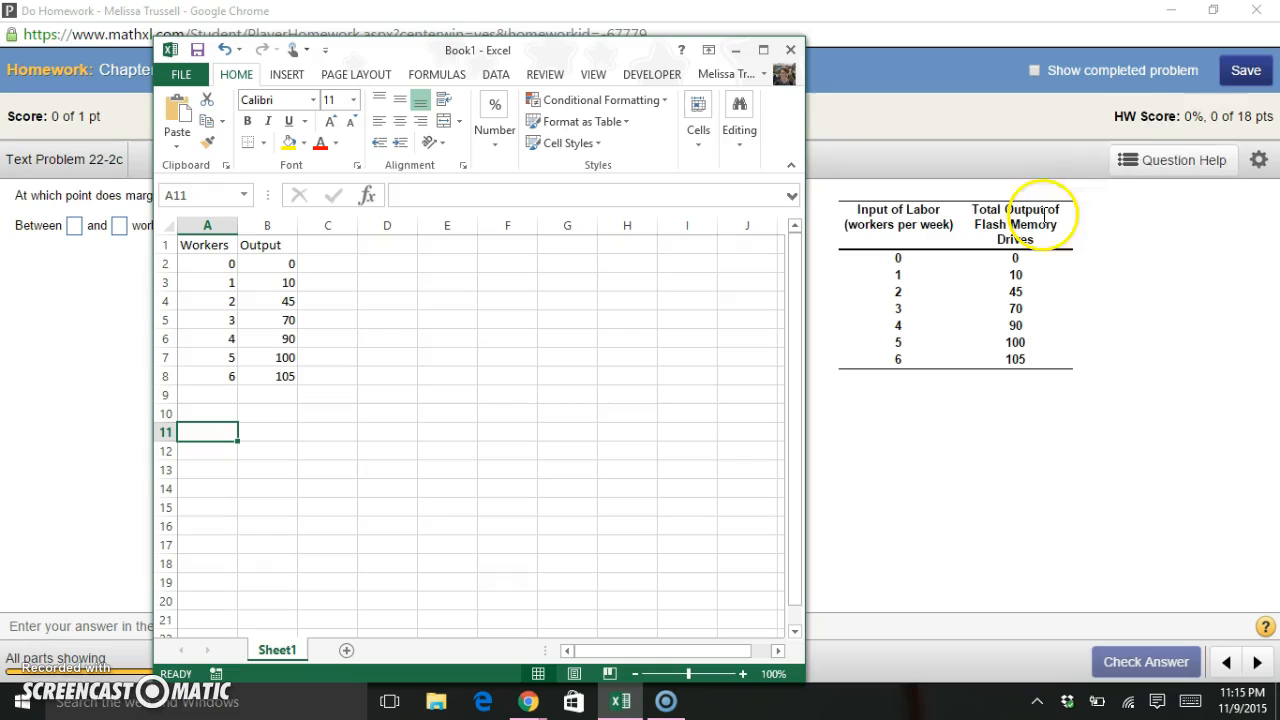
mouse_move(974, 476)
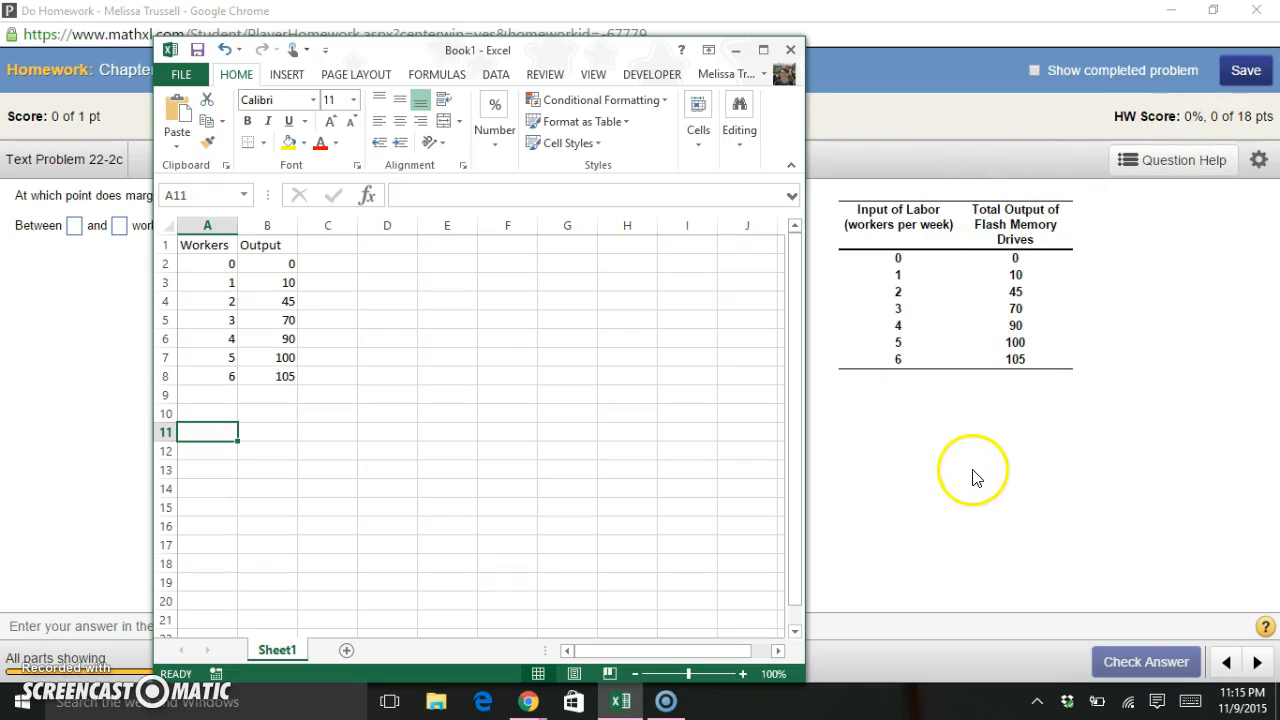
mouse_move(924, 476)
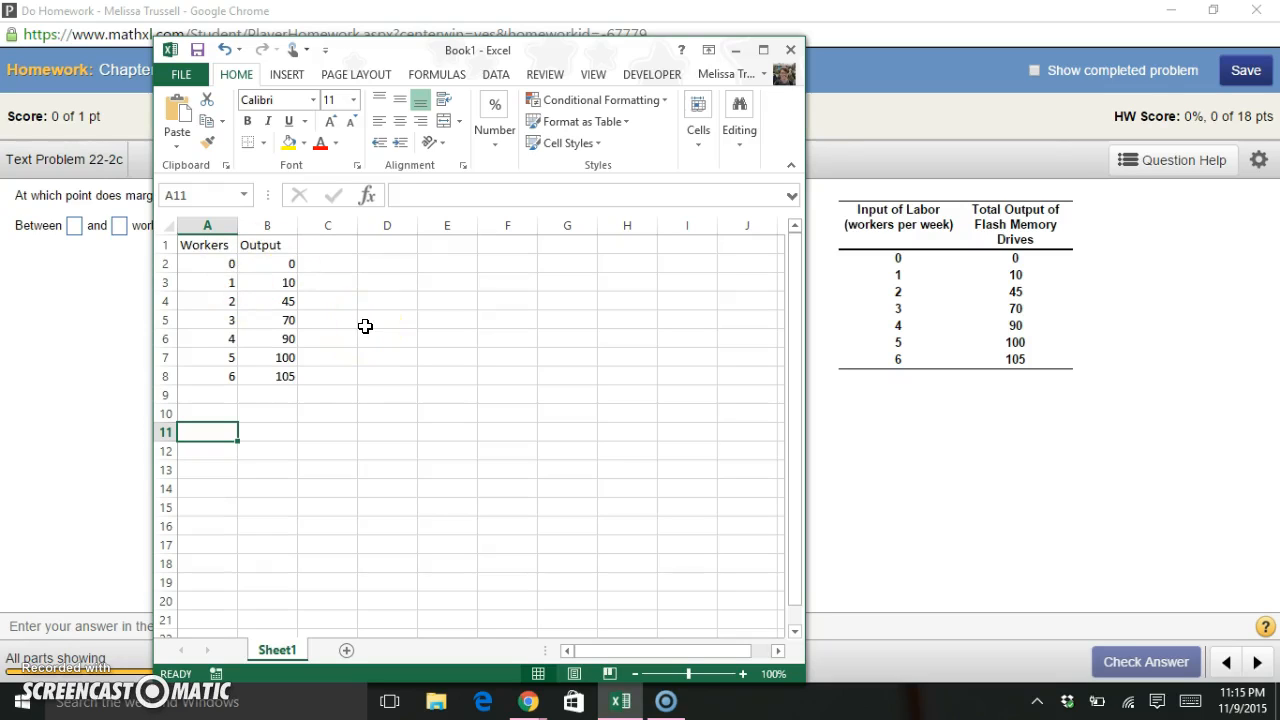
mouse_move(316, 244)
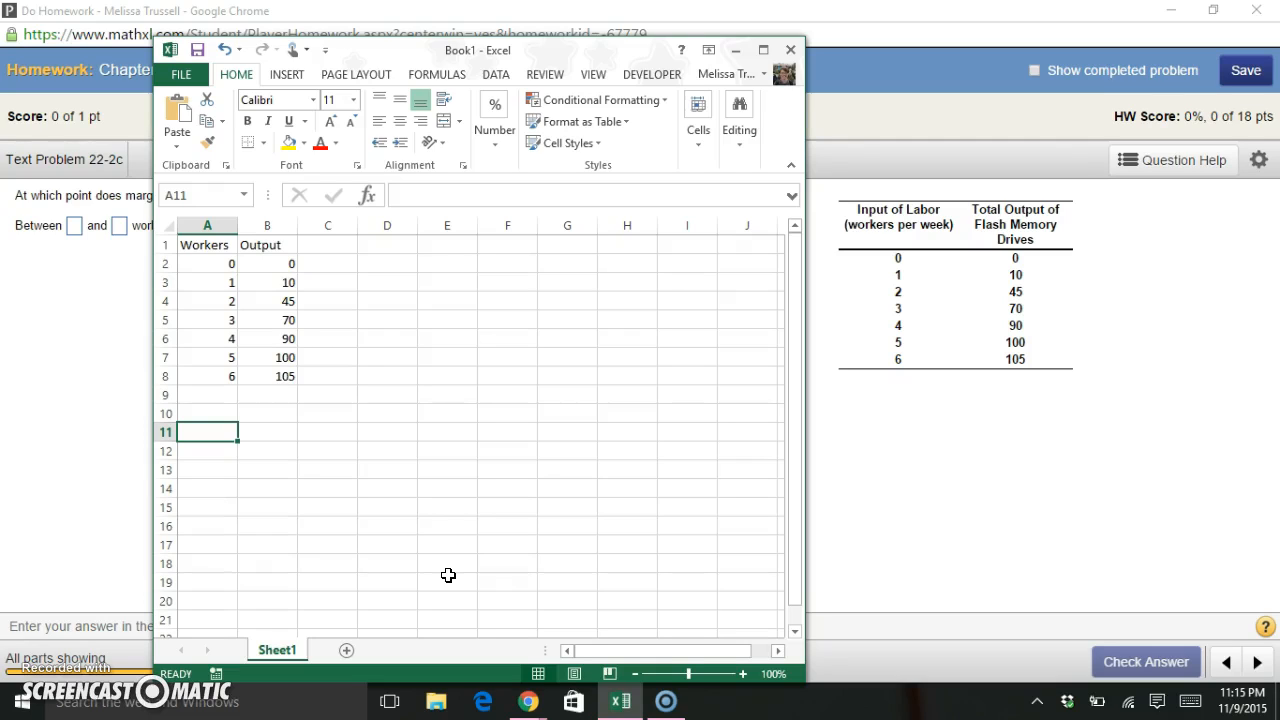
Enter the note 'MPL = (change in output) / (change in workers)' in A11, then move to the third column.
text(MPL)
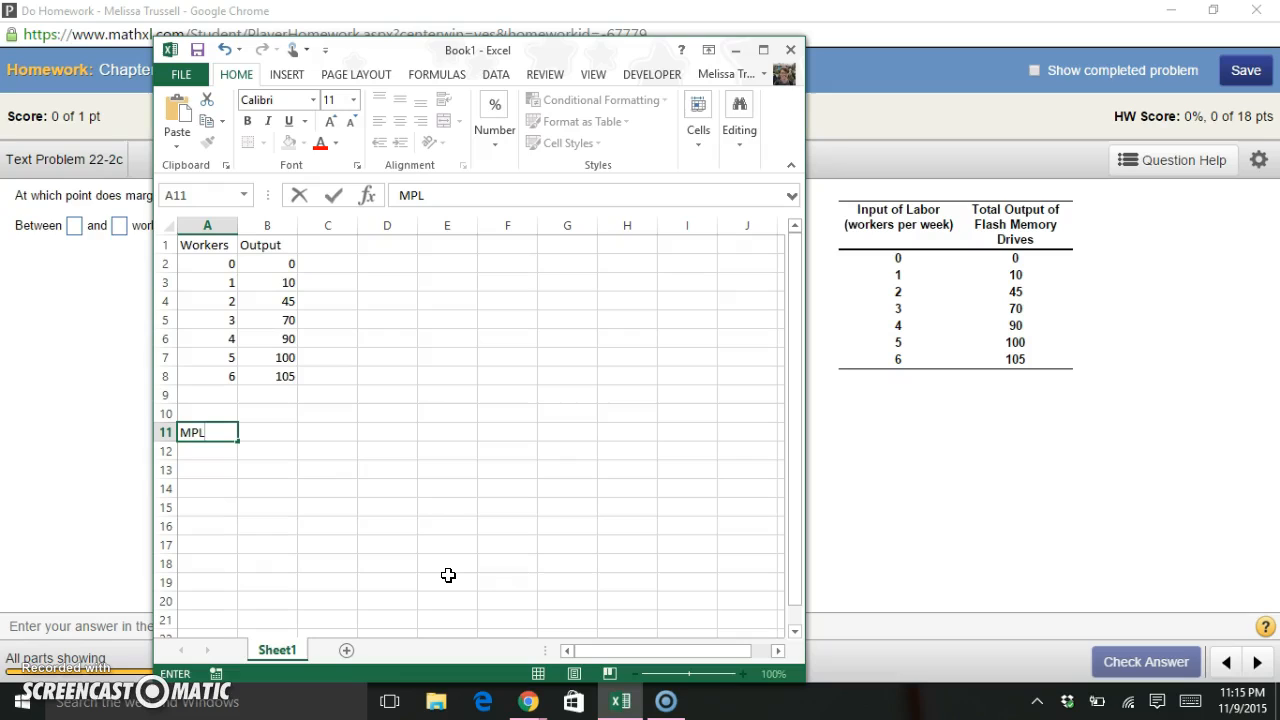
text(=)
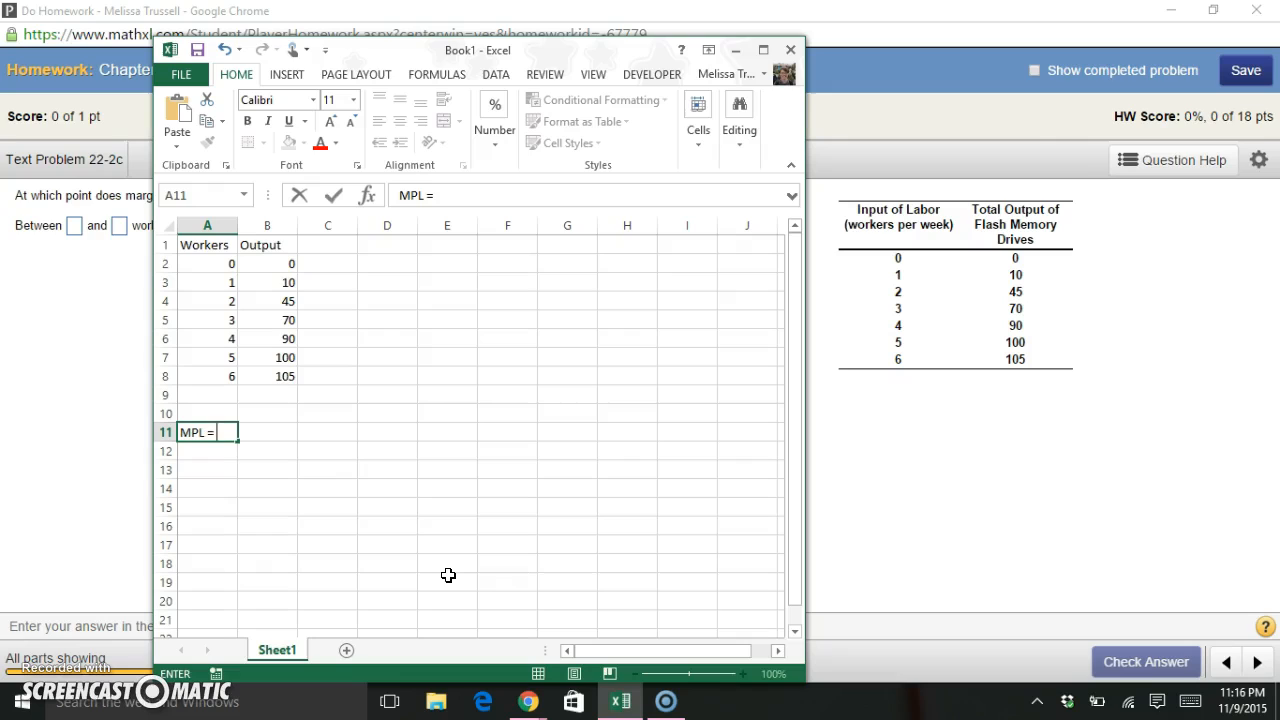
text((ch)
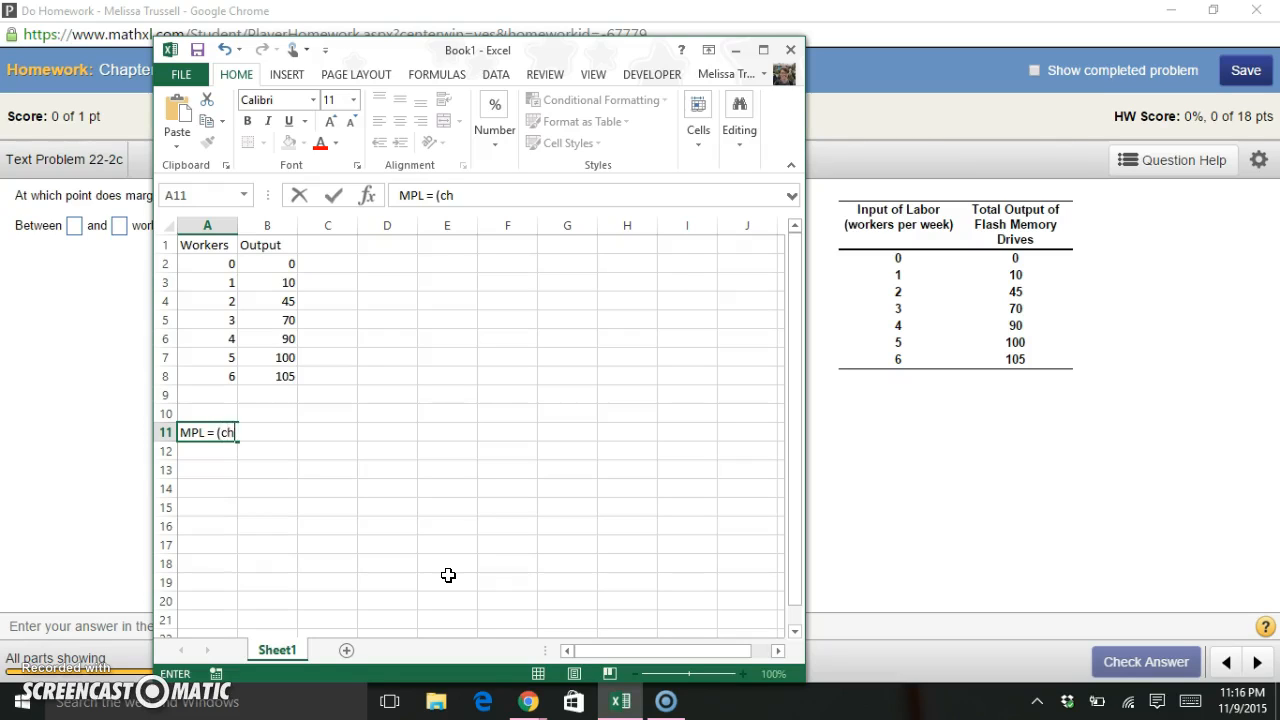
text(ange in output)
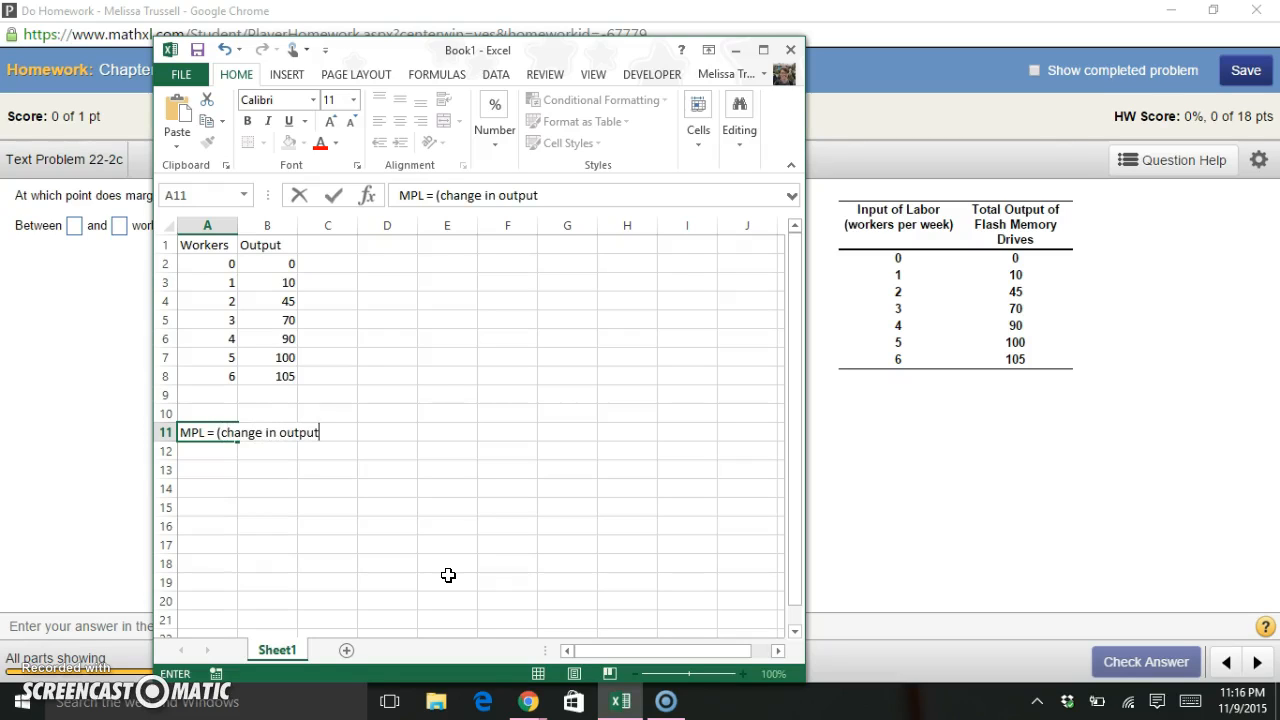
text(/ ()
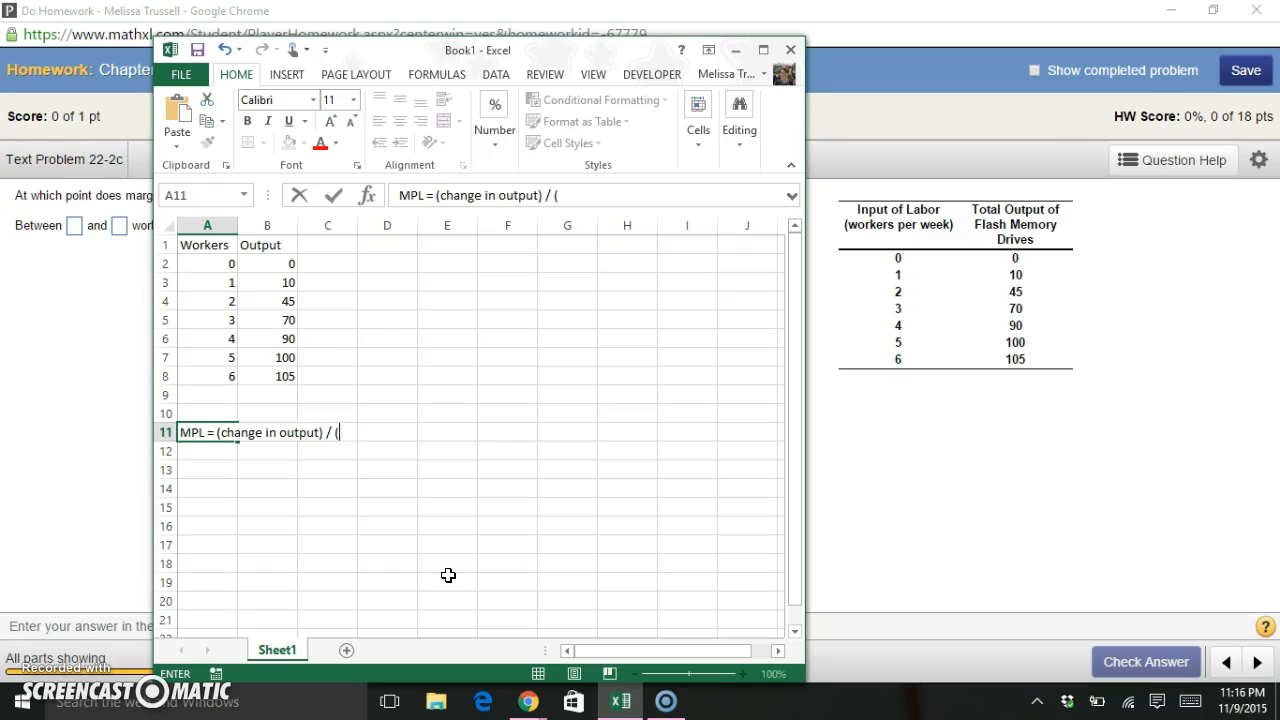
text(change in wor)
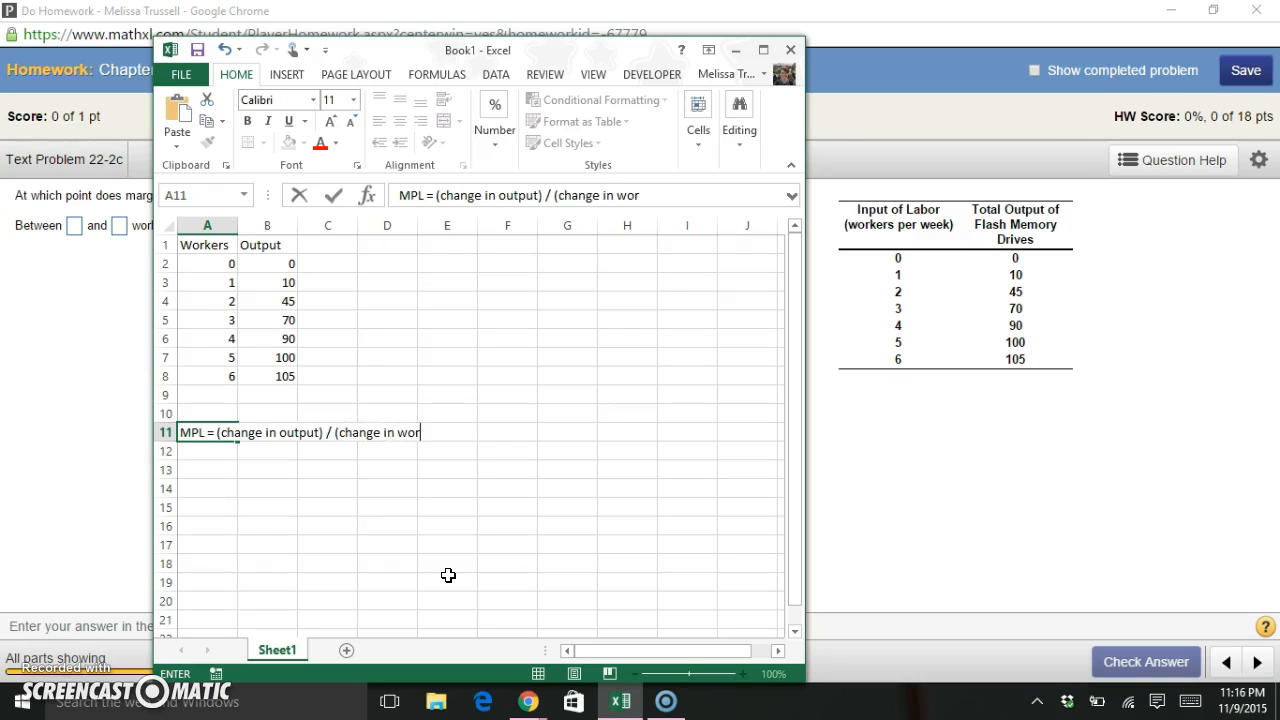
text(kers))
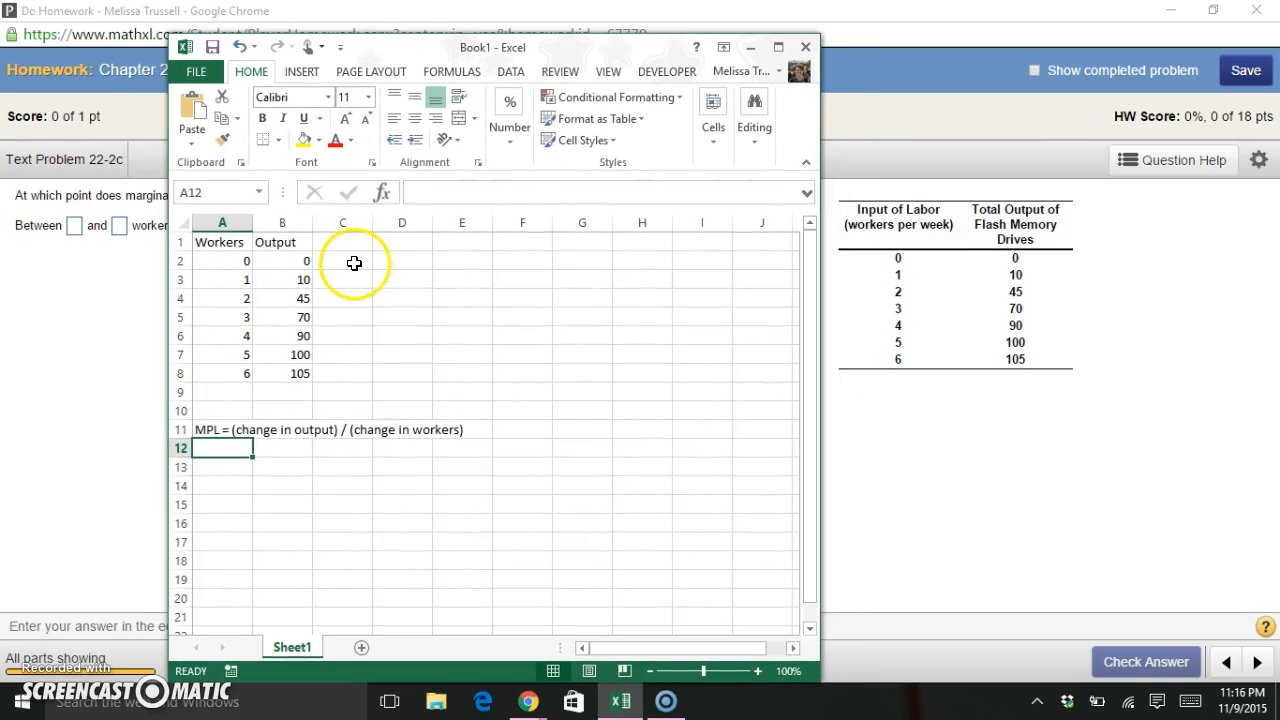
mouse_move(352, 96)
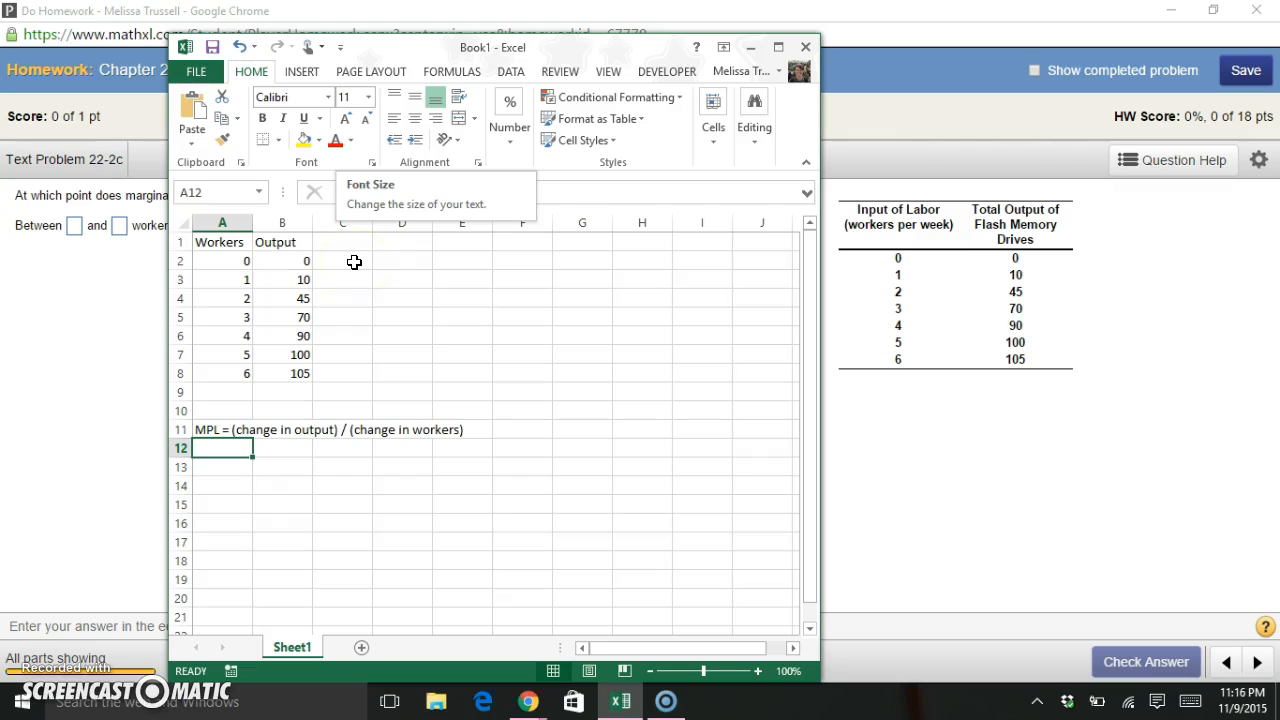
click(342, 260)
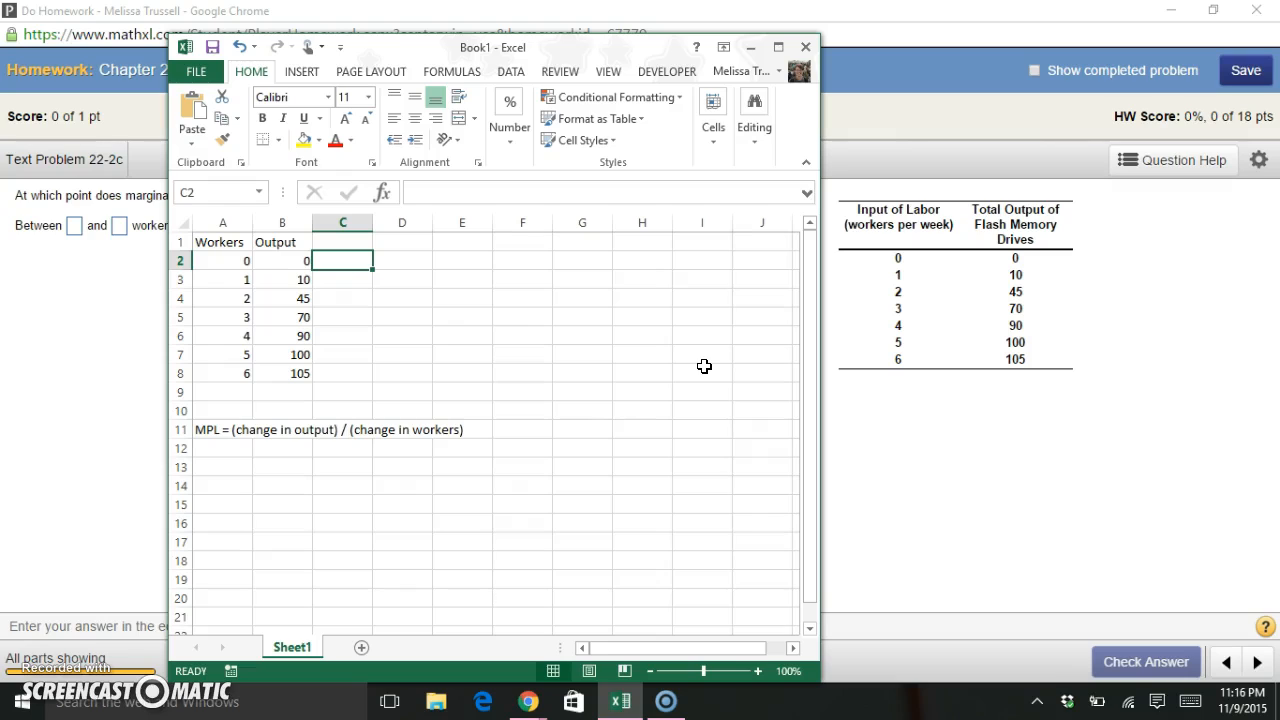
Enter =(10-0)/(1-0) in C3 so the first worker's MPL shows 10.
click(342, 280)
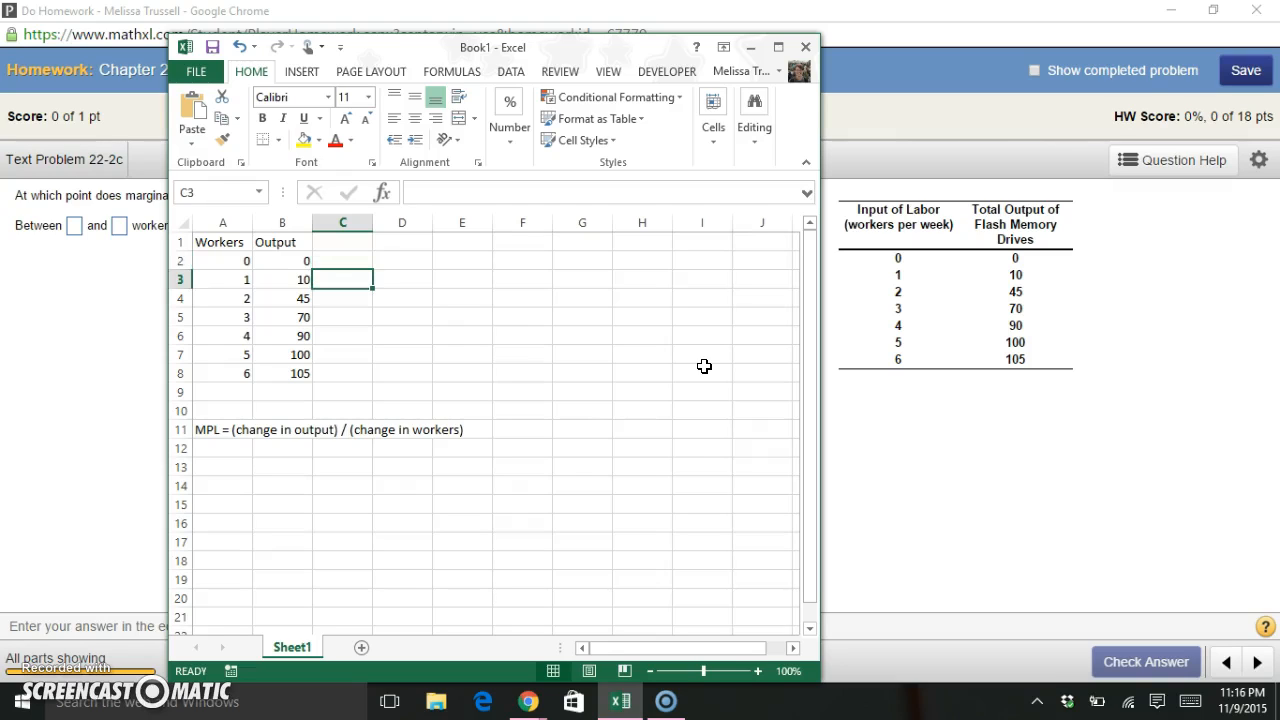
text(=()
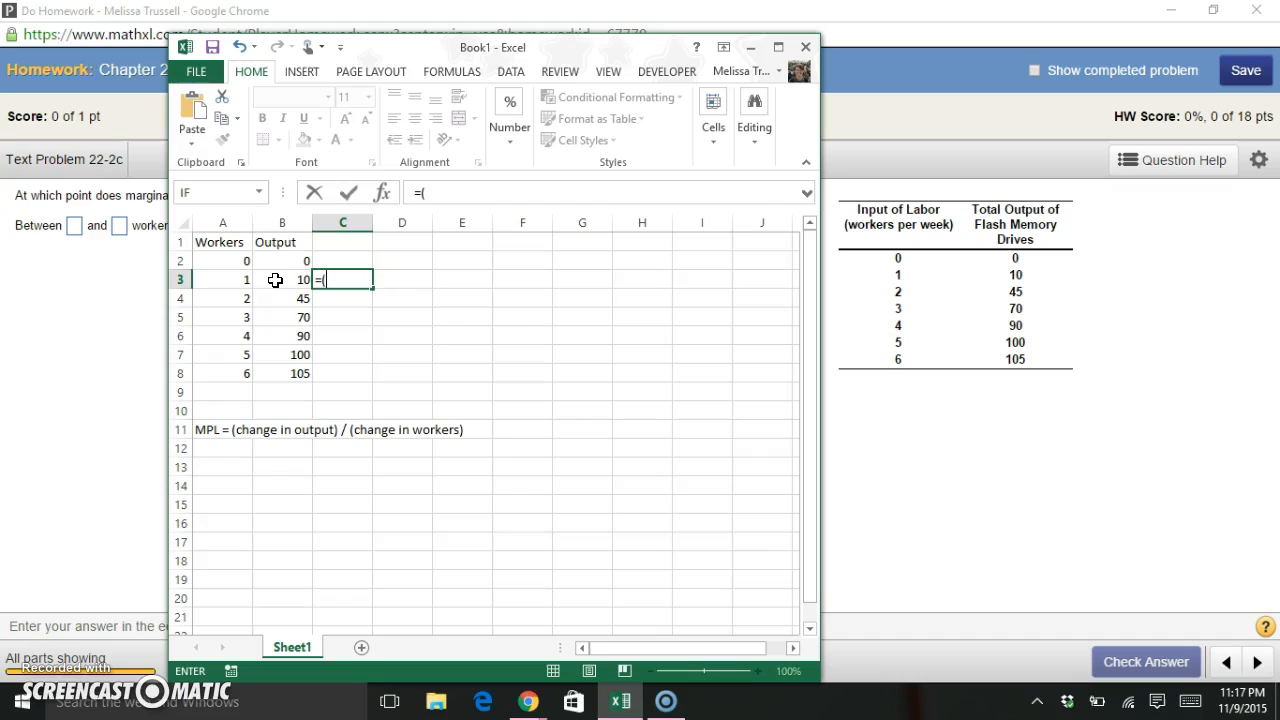
text(10-)
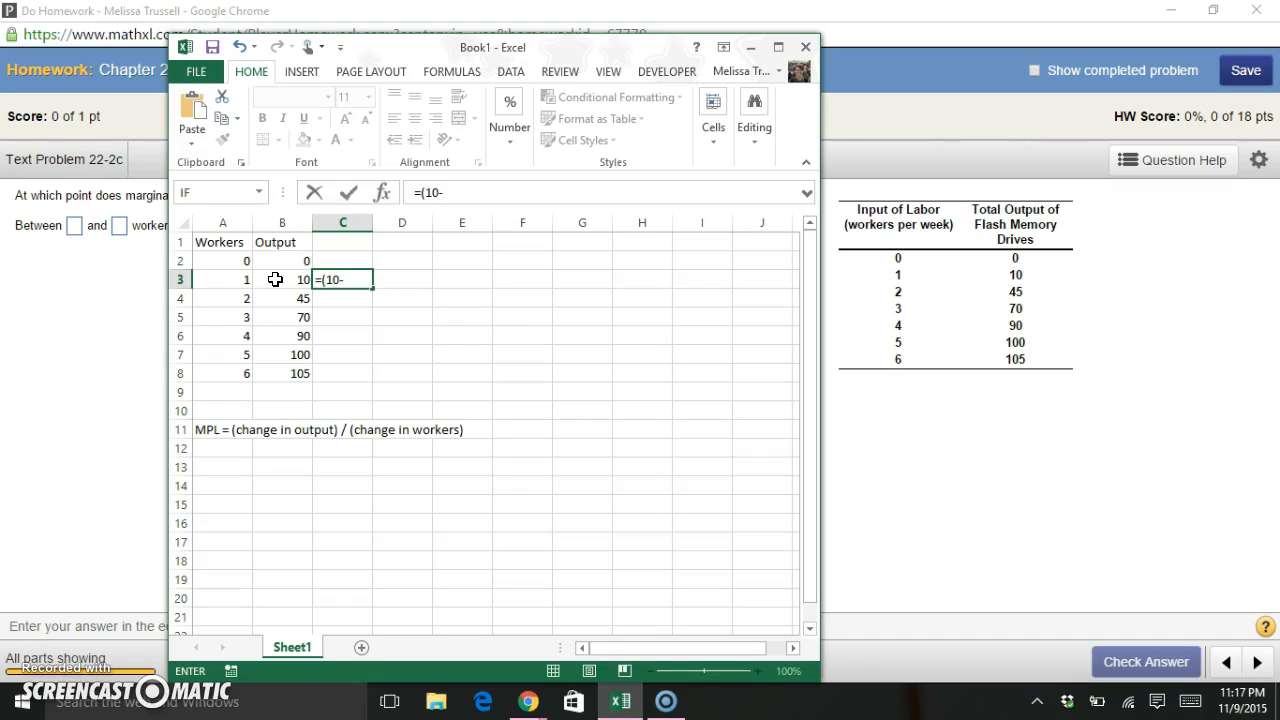
text(0))
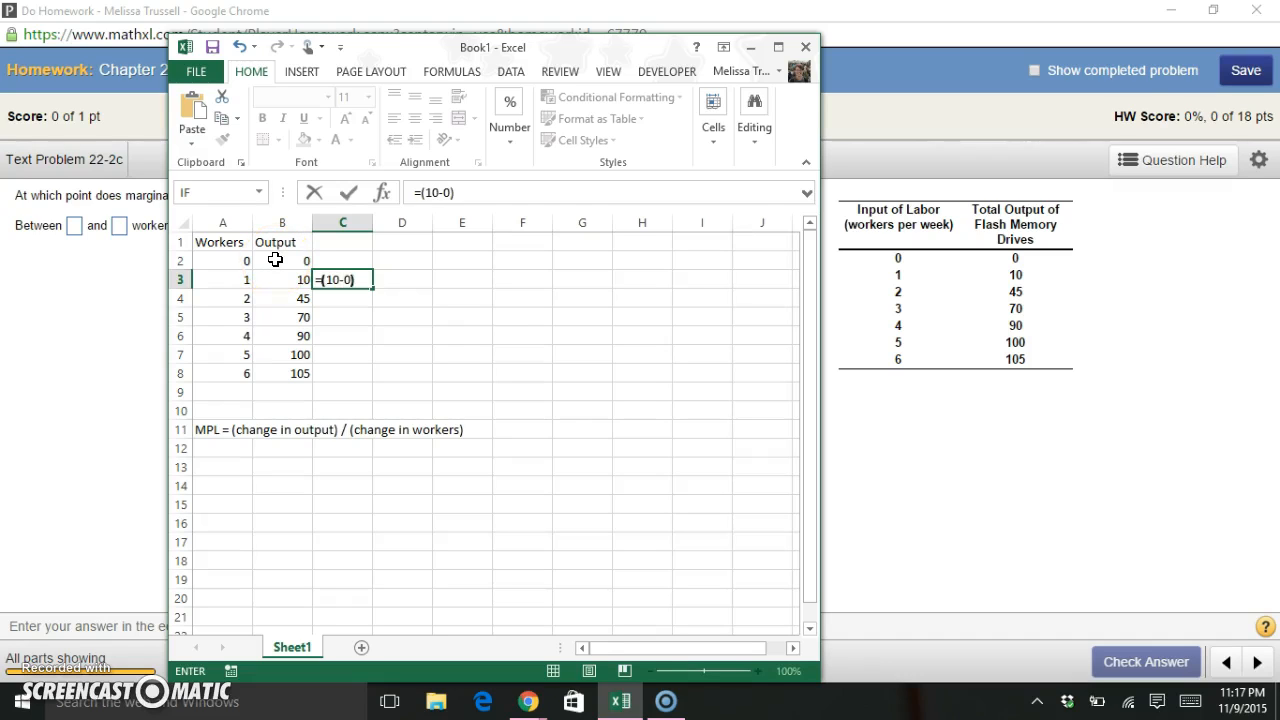
text(/()
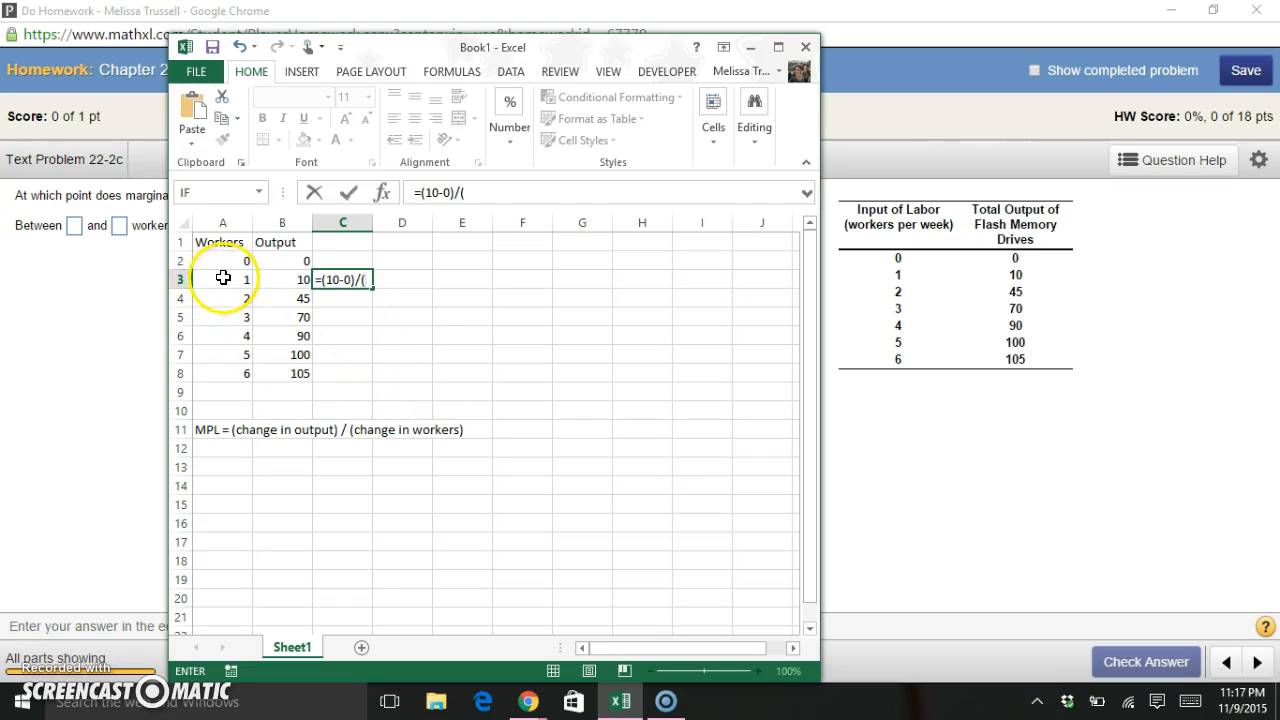
text(1)
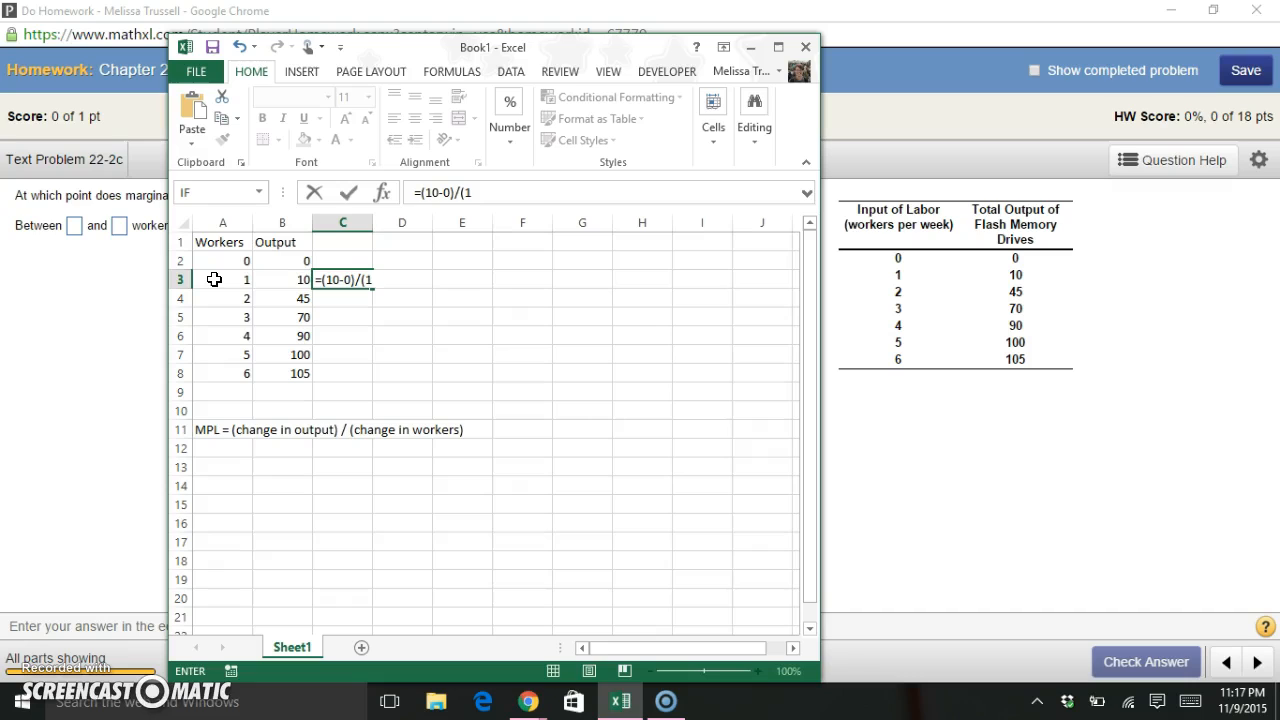
text(-)
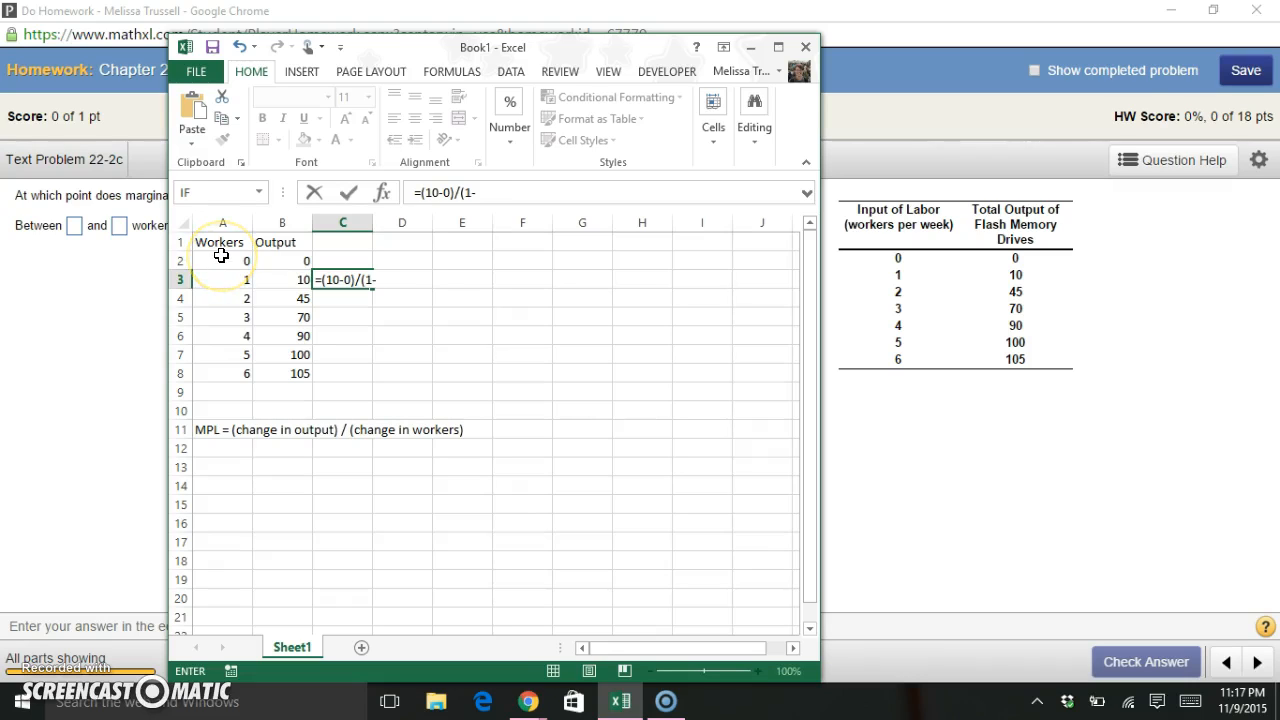
text(0))
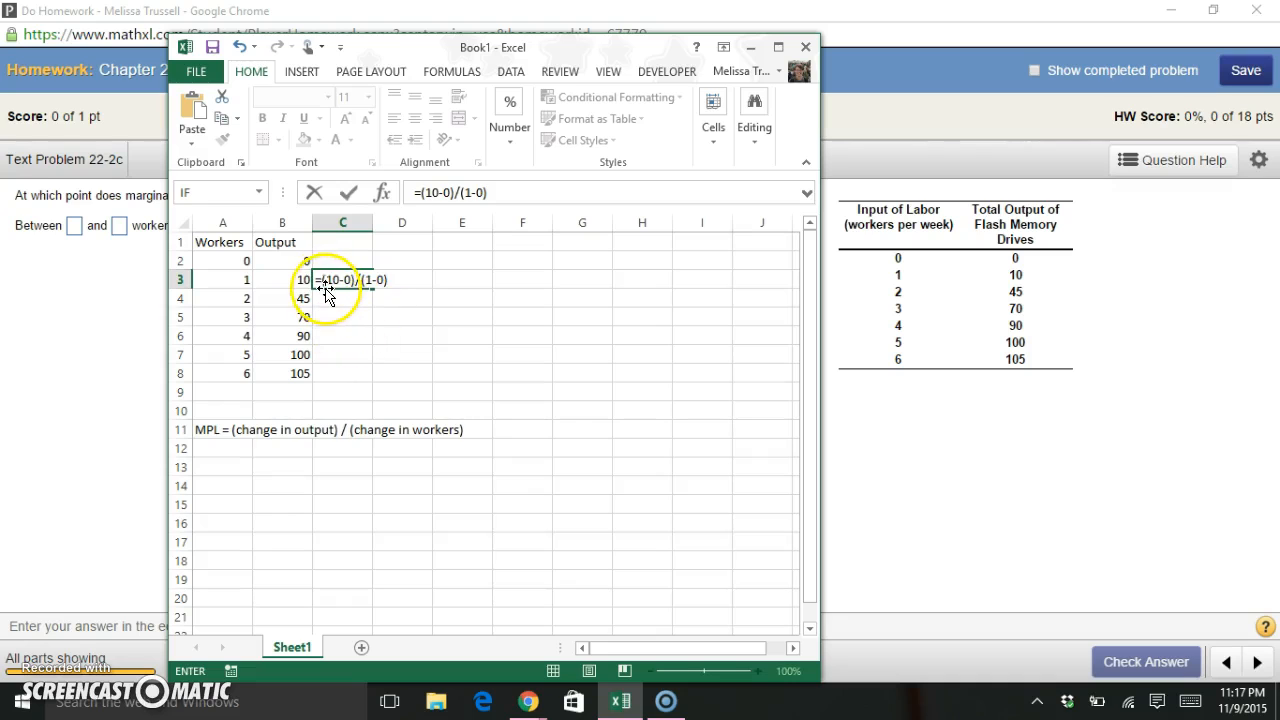
mouse_move(346, 280)
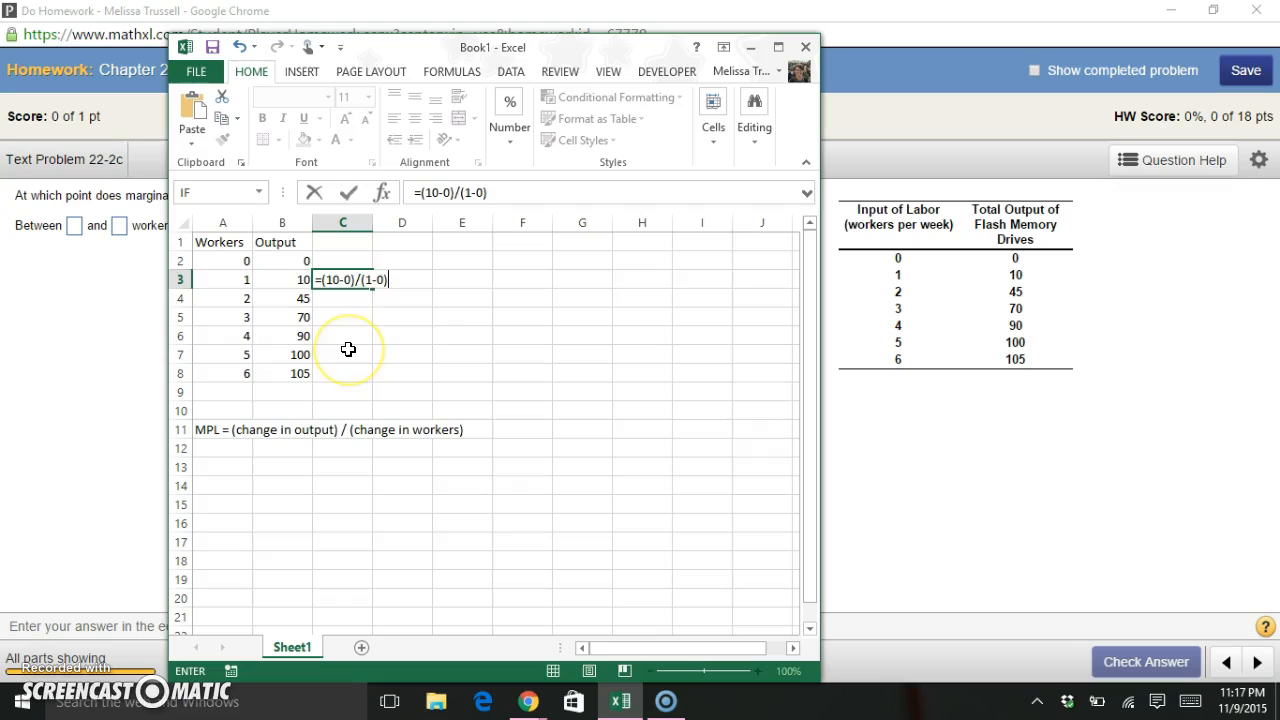
key(Enter)
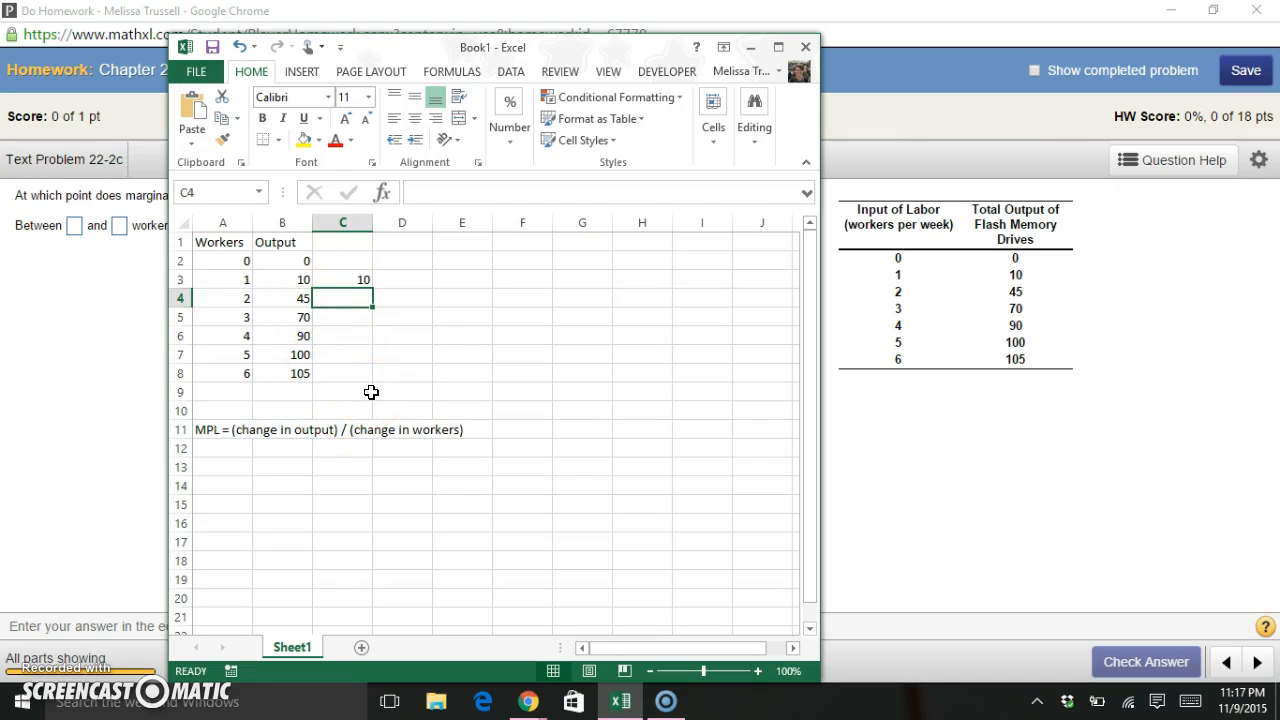
Enter =(45-10)/(2-1) in C4 so the second worker's MPL shows 35.
text(=)
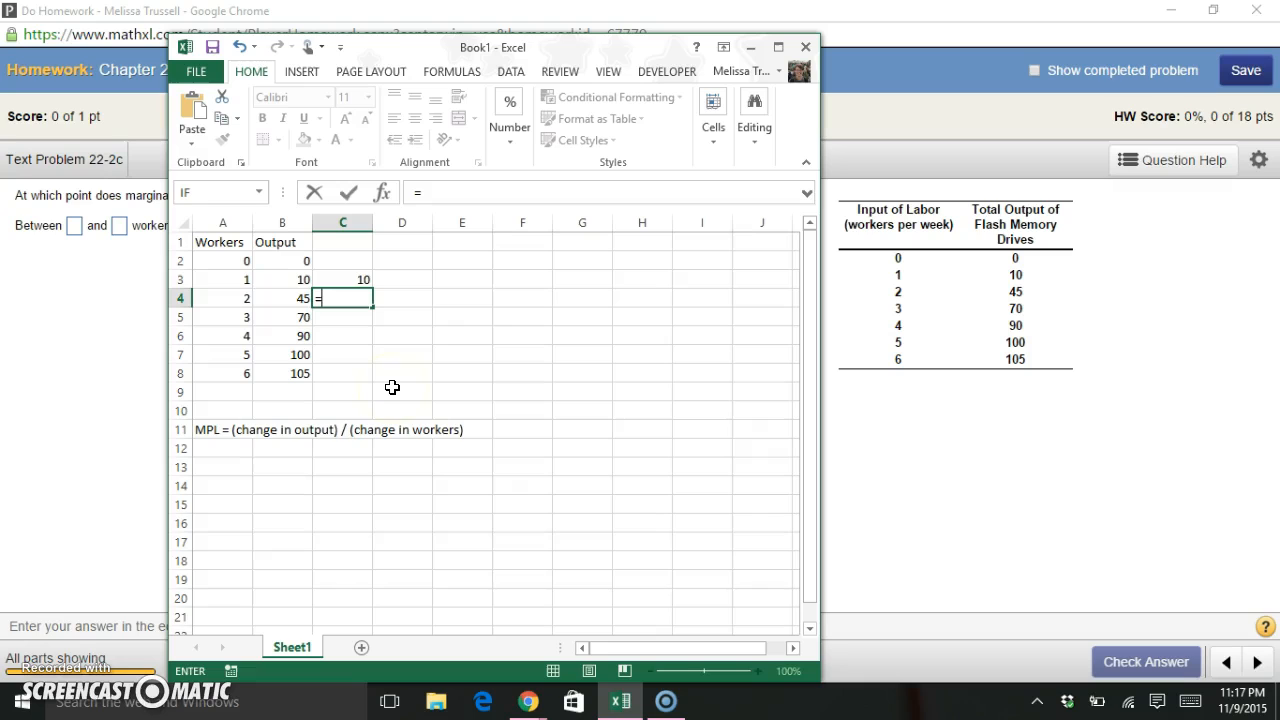
text(()
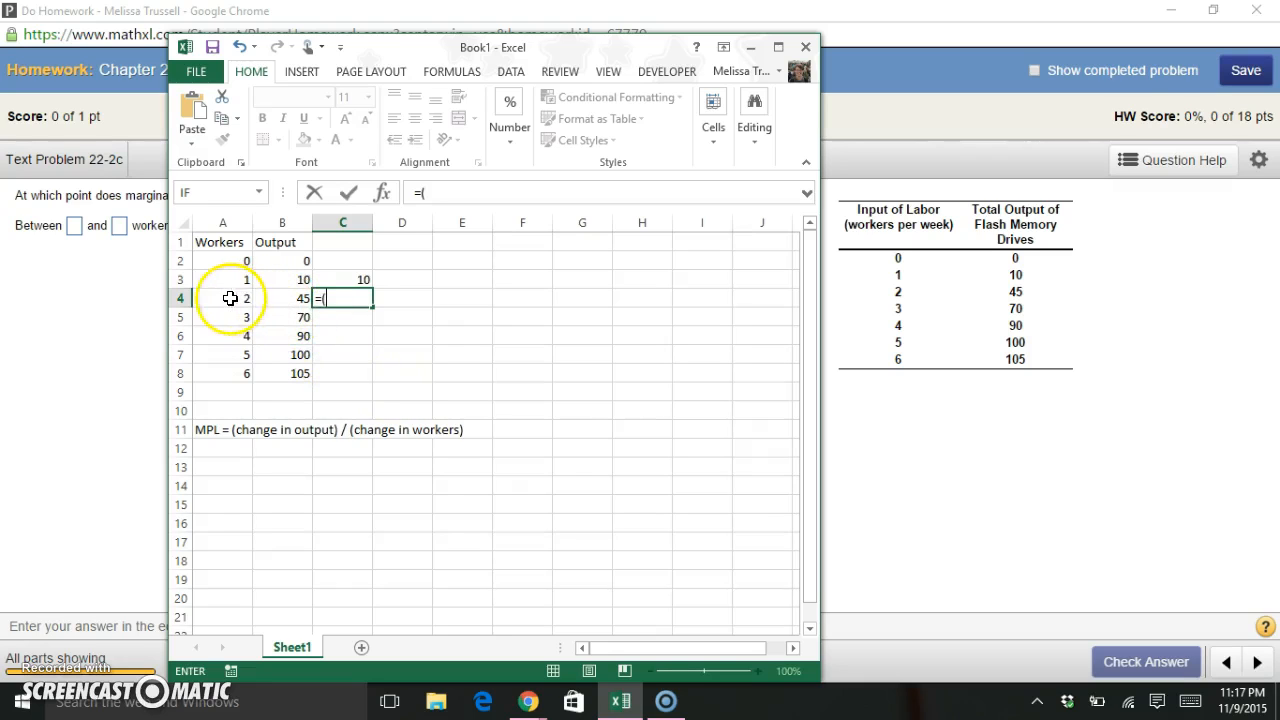
text(45)
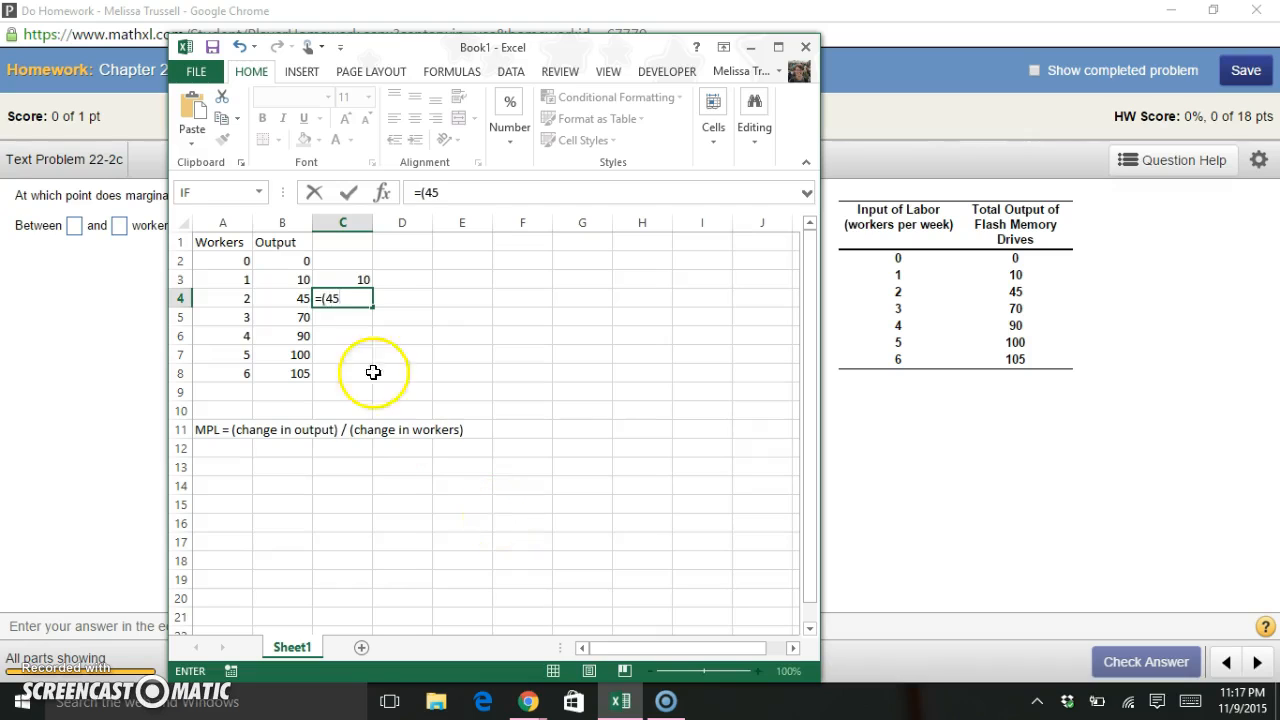
mouse_move(304, 334)
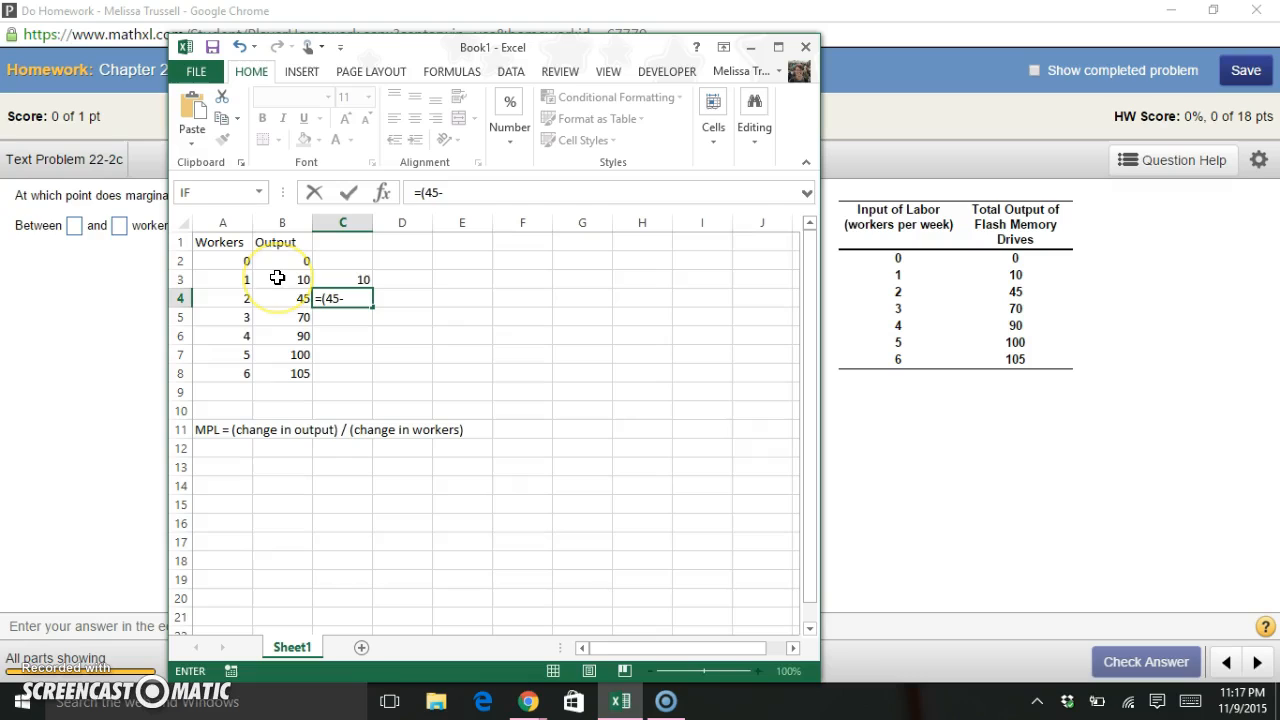
text(10))
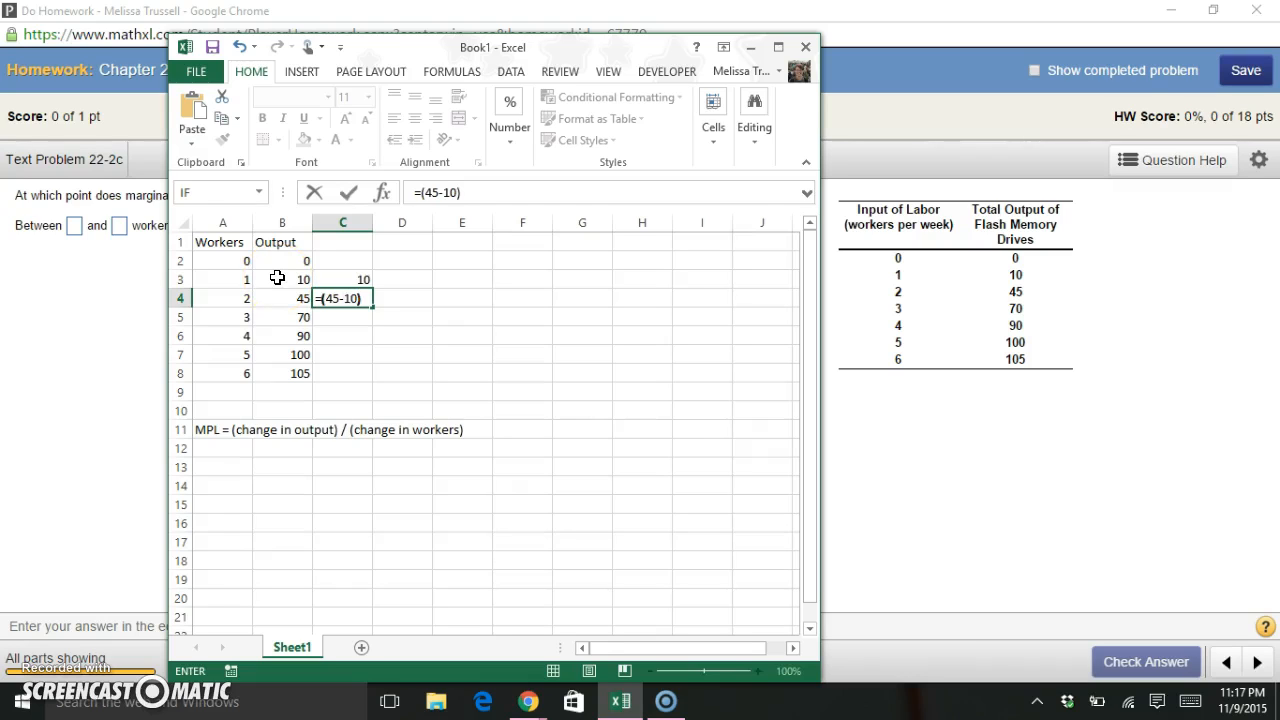
text(/()
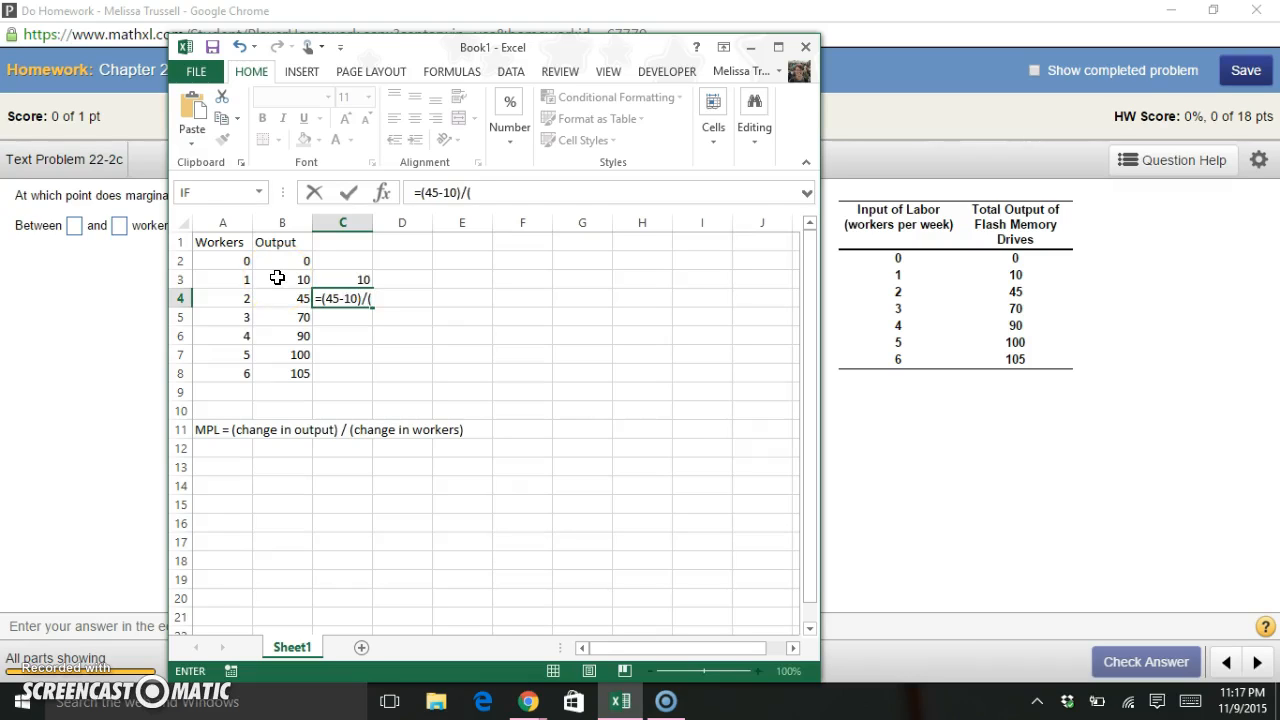
mouse_move(232, 300)
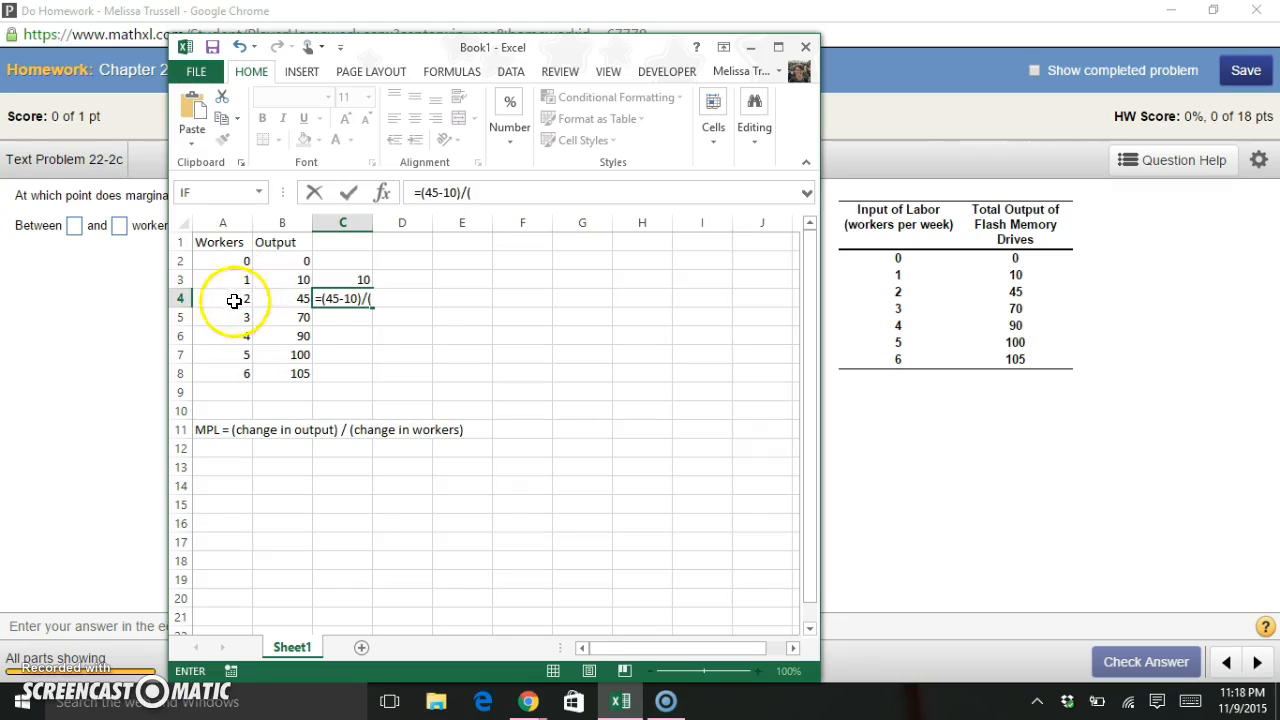
text(2-)
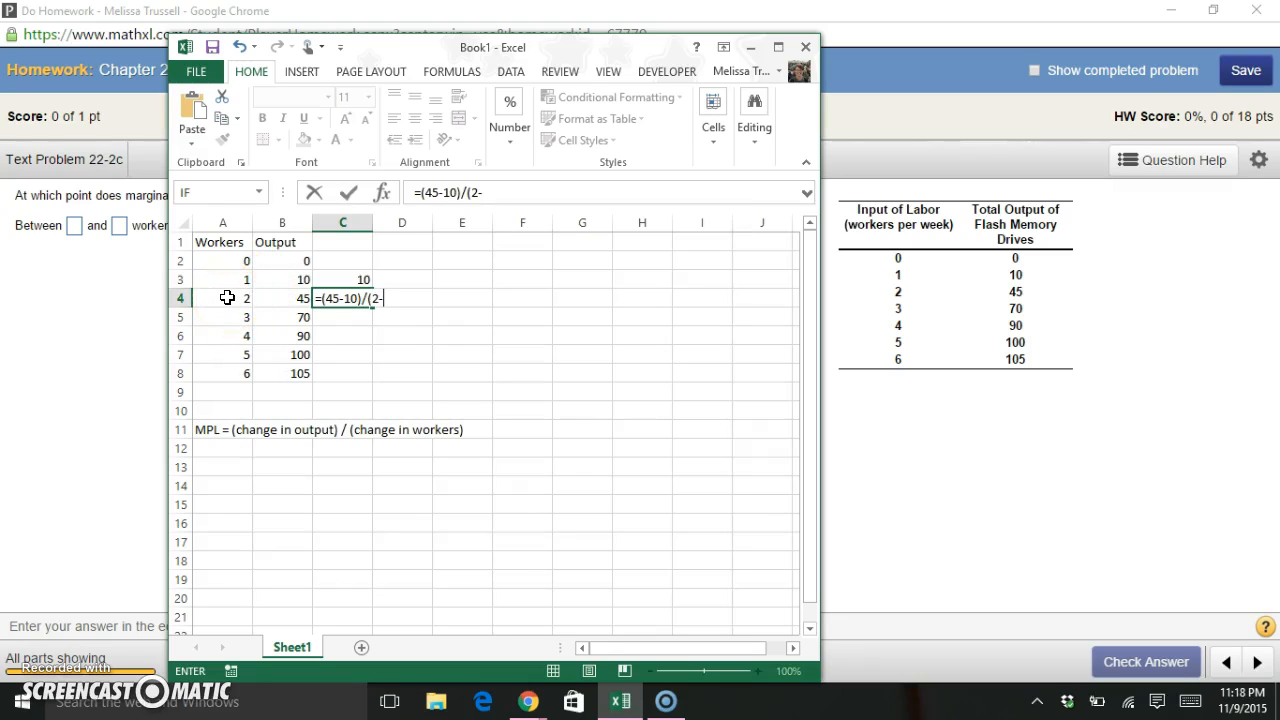
text(1)
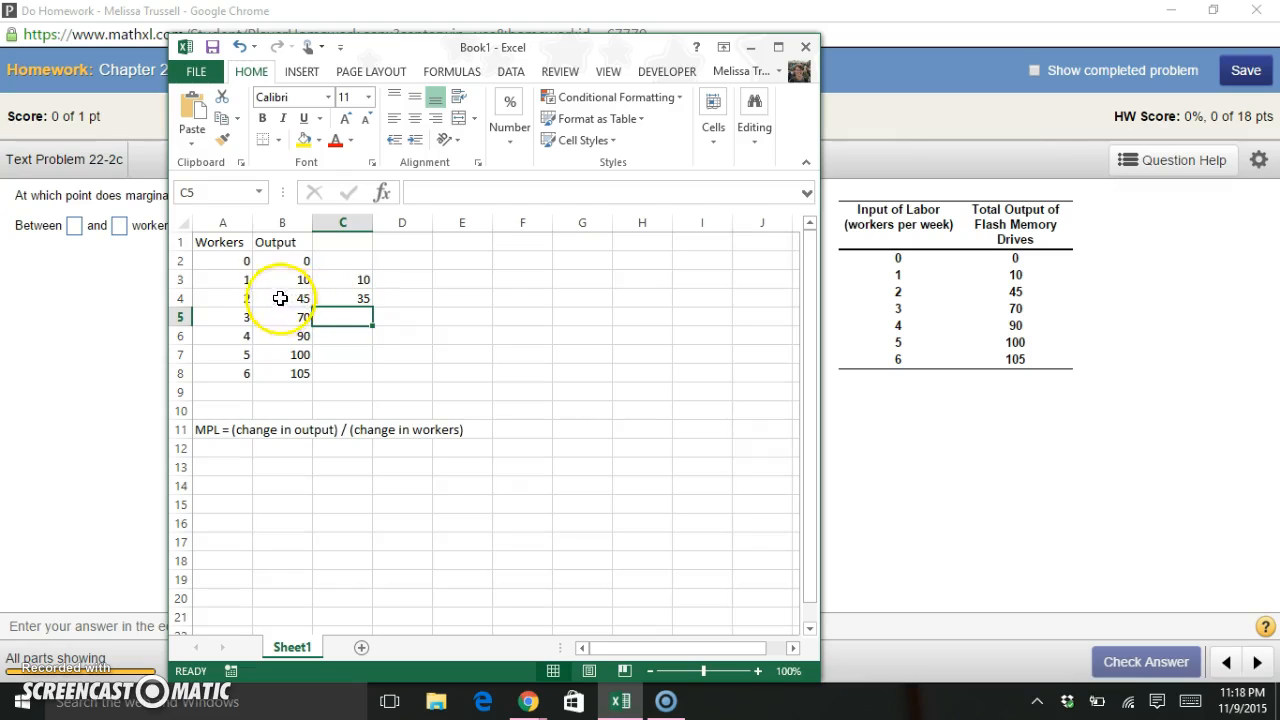
mouse_move(230, 258)
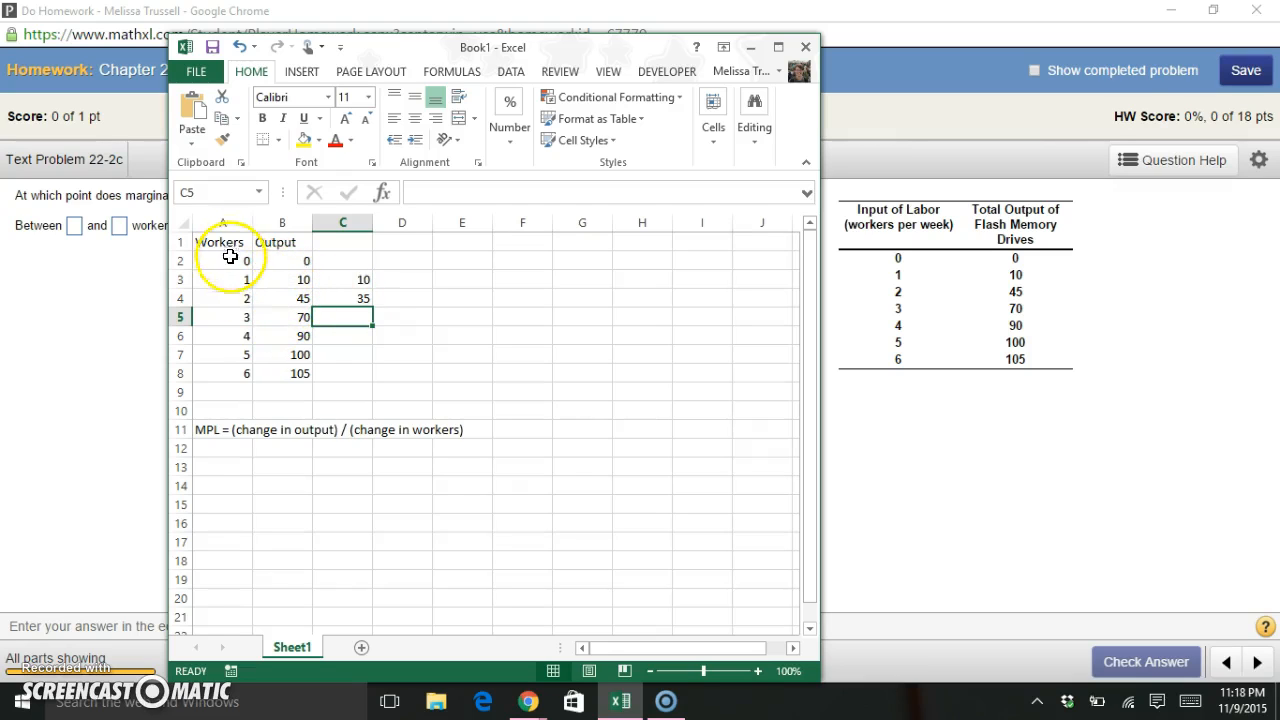
mouse_move(236, 384)
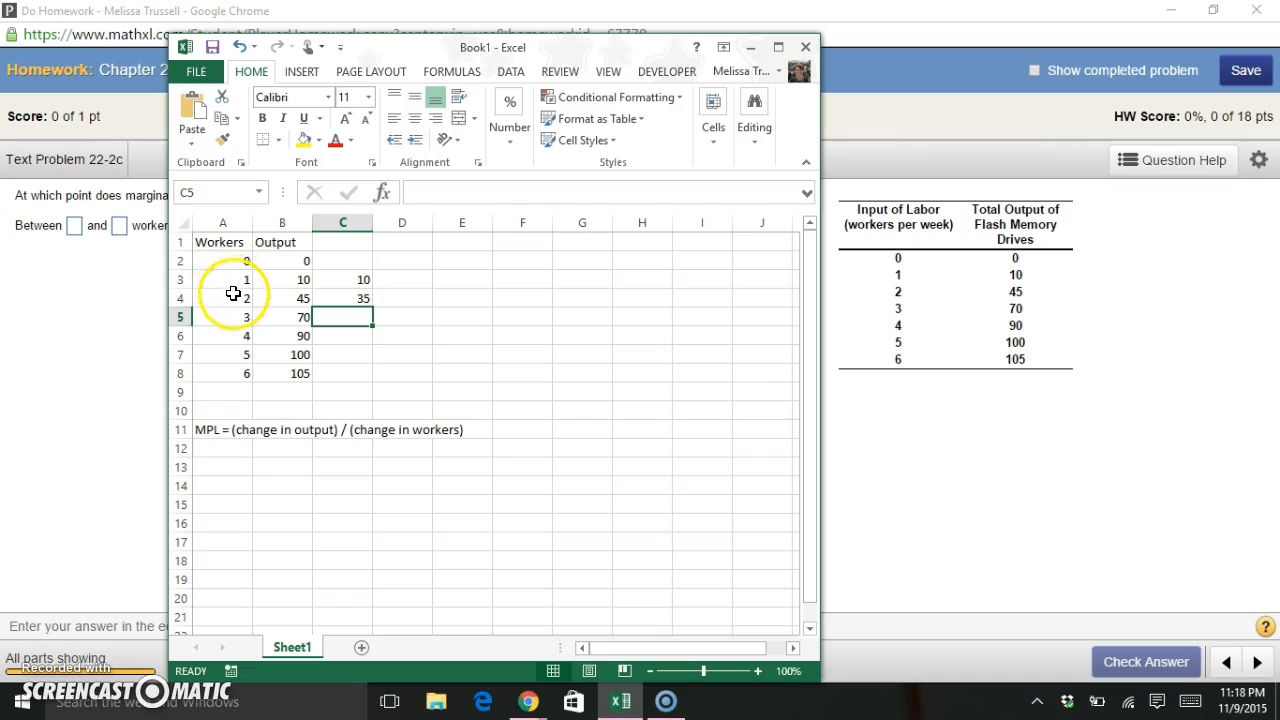
mouse_move(228, 300)
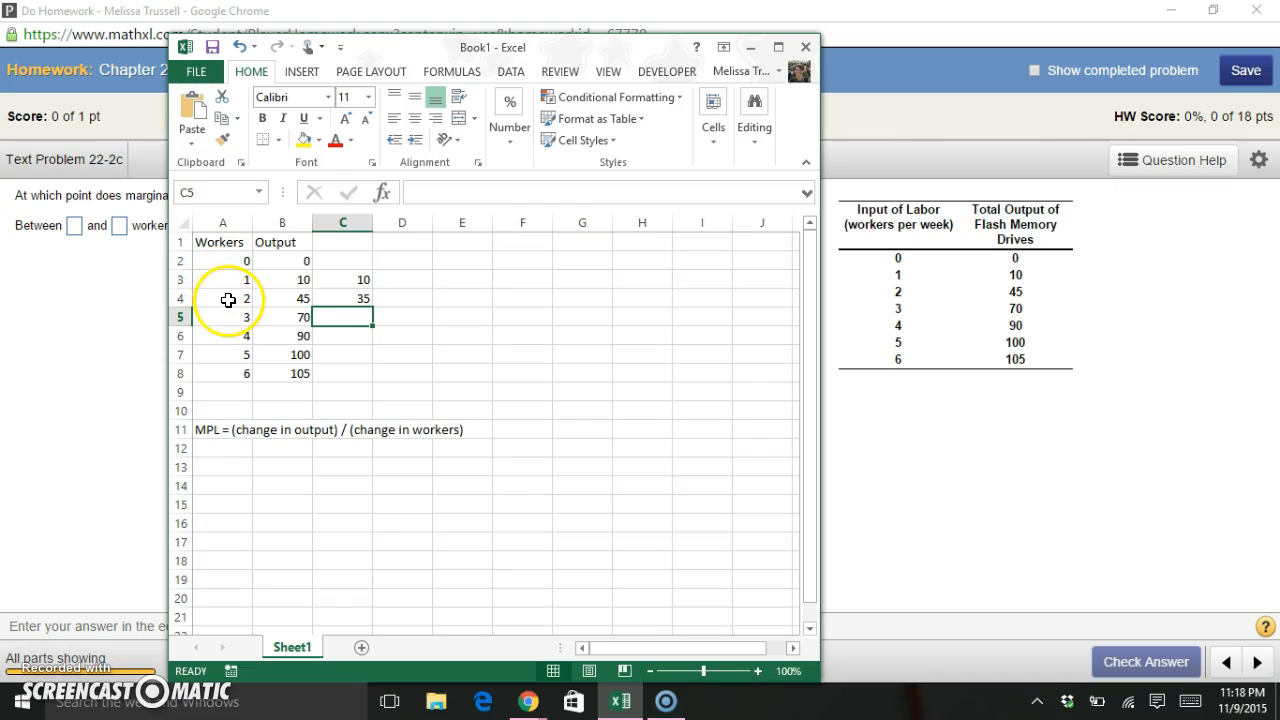
mouse_move(458, 406)
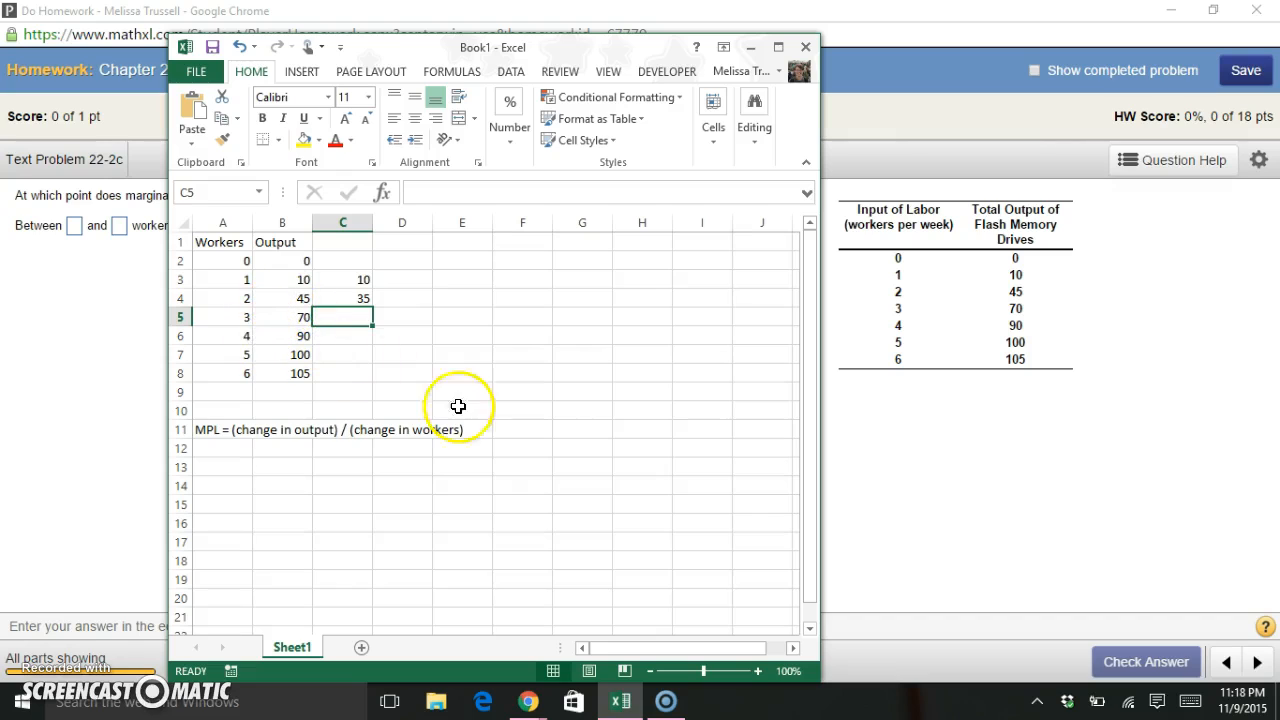
Build =(B5-B4)/(A5-A4) in C5 by cell references, giving an MPL of 25 for three workers.
text(=)
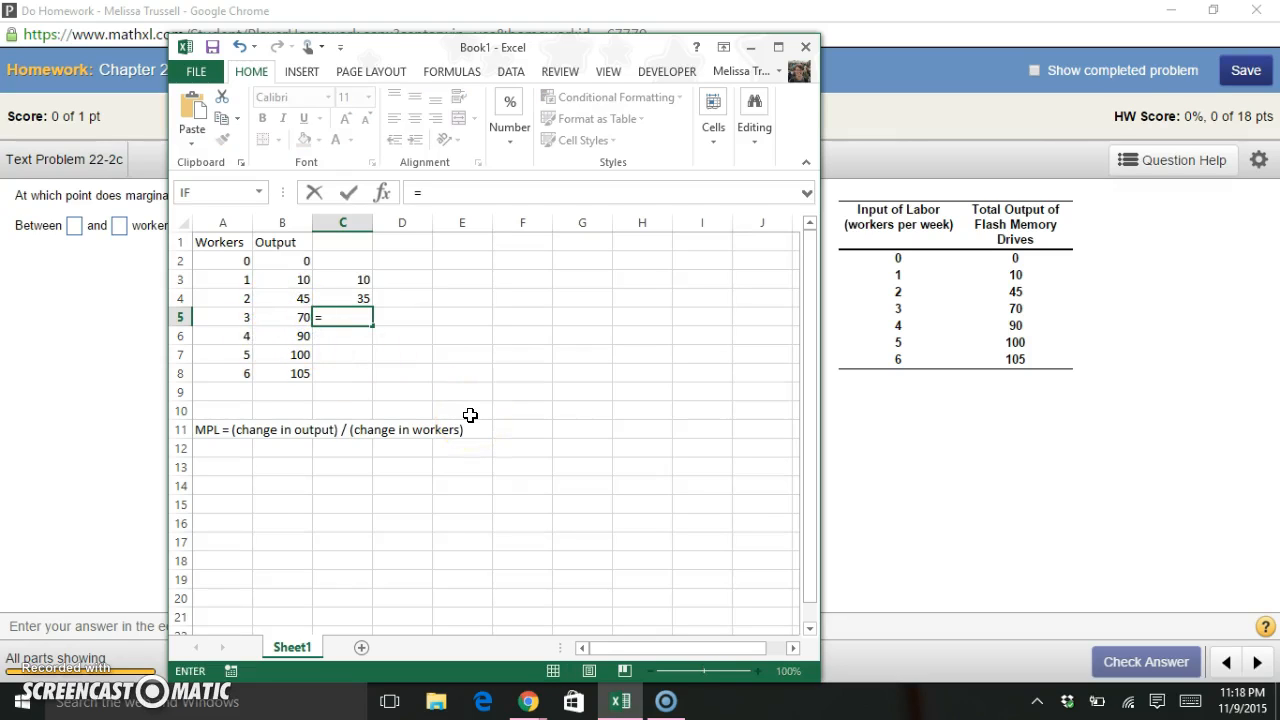
text(()
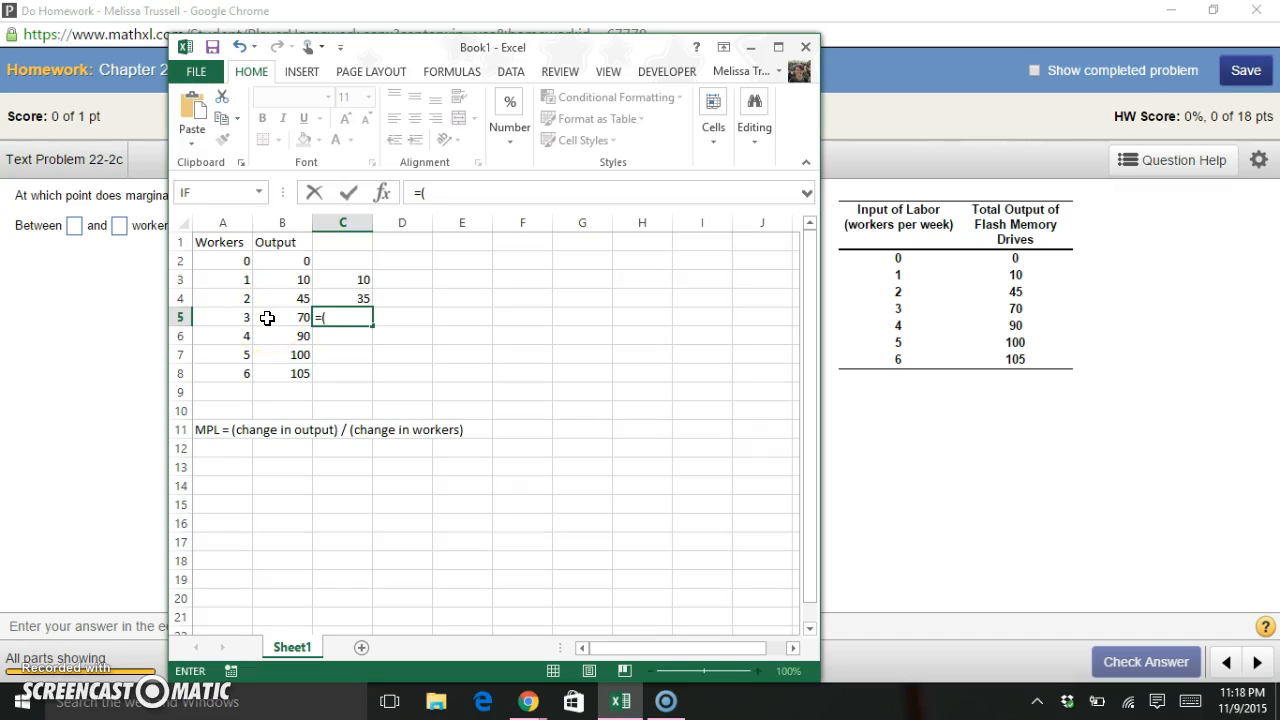
click(282, 316)
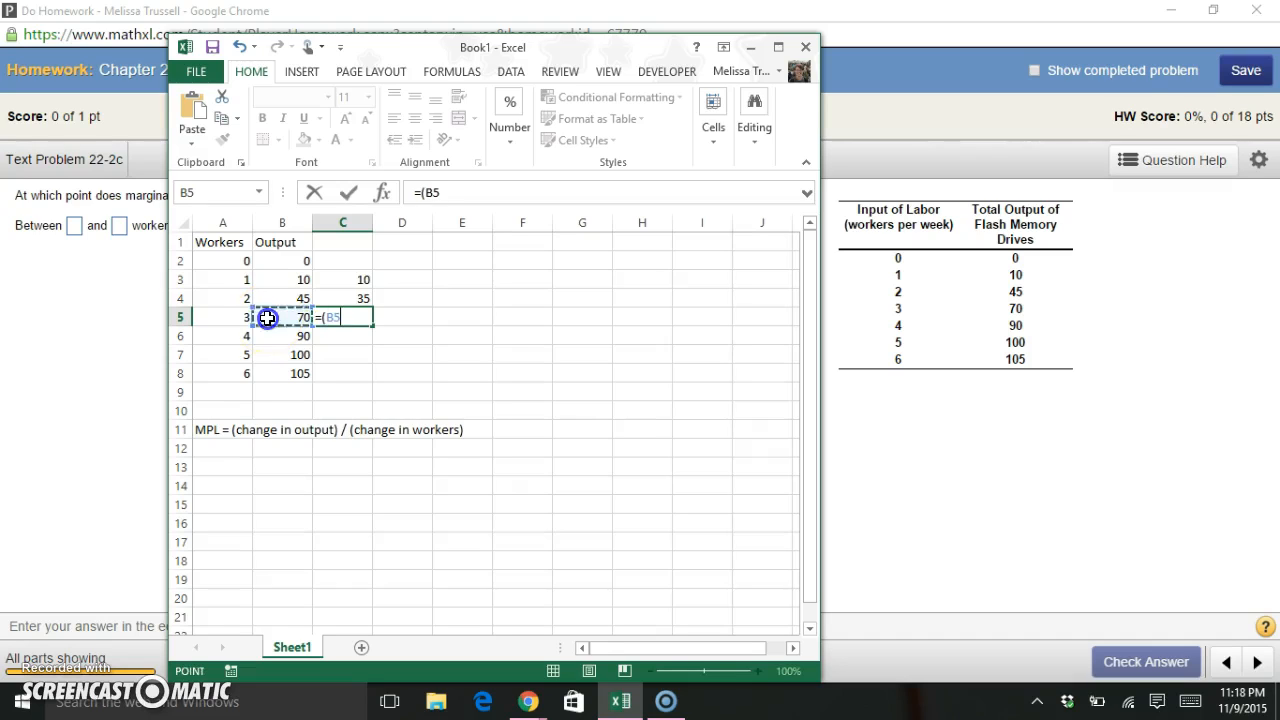
text(-)
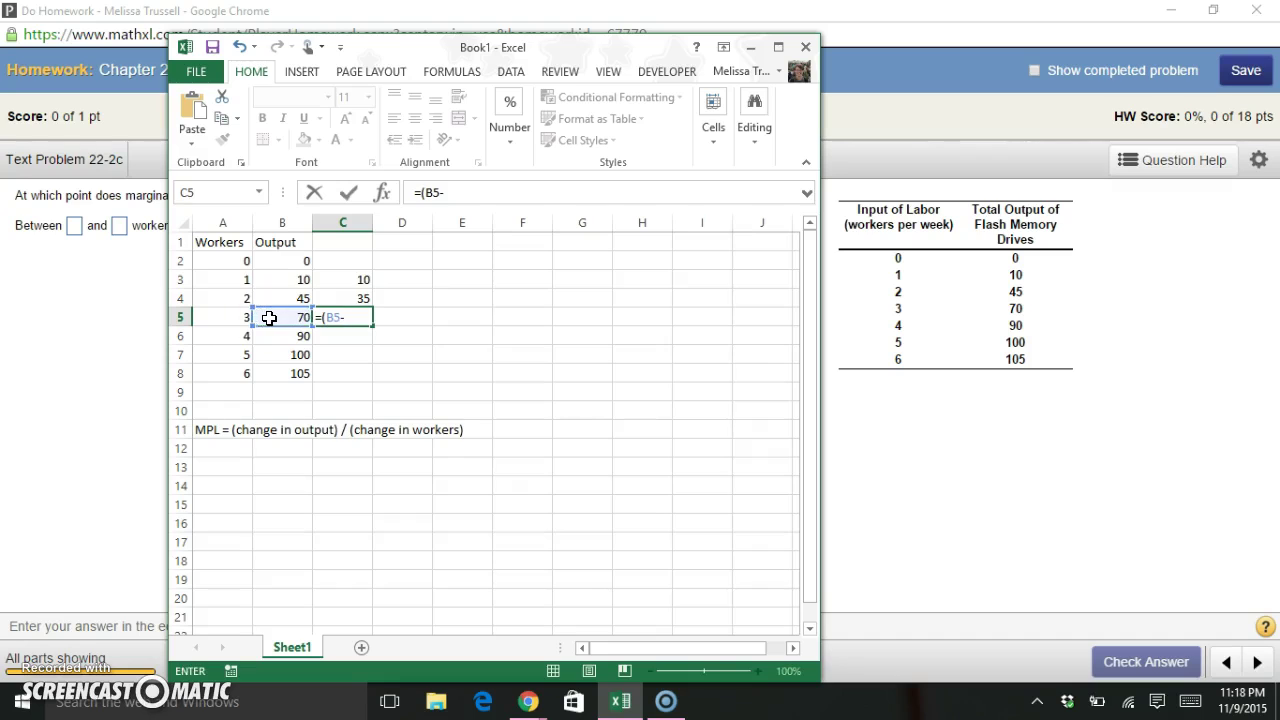
click(280, 298)
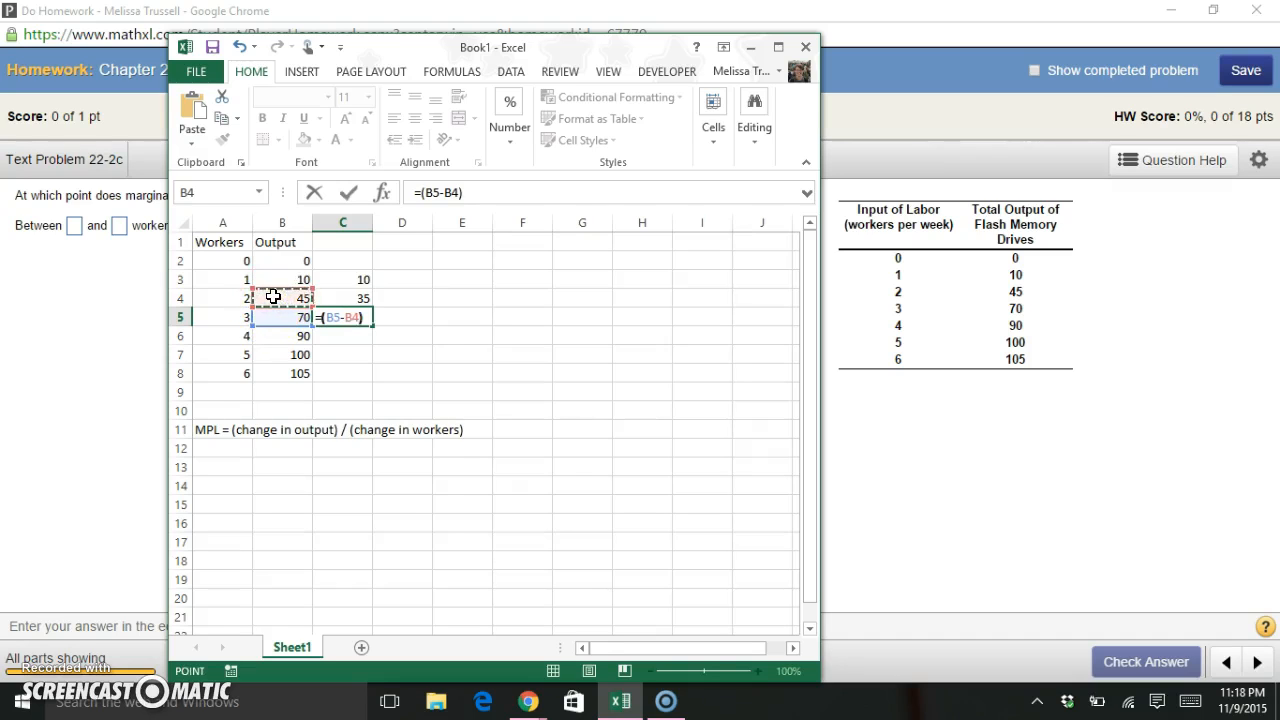
text(/()
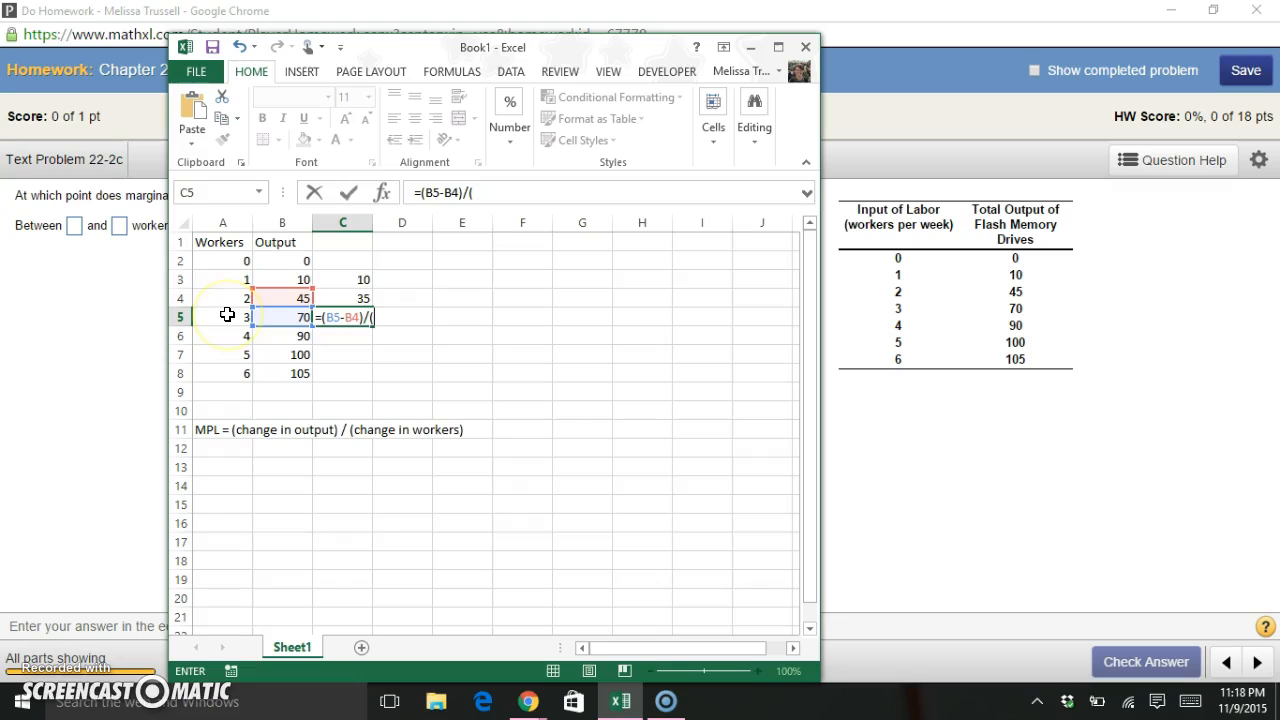
click(224, 316)
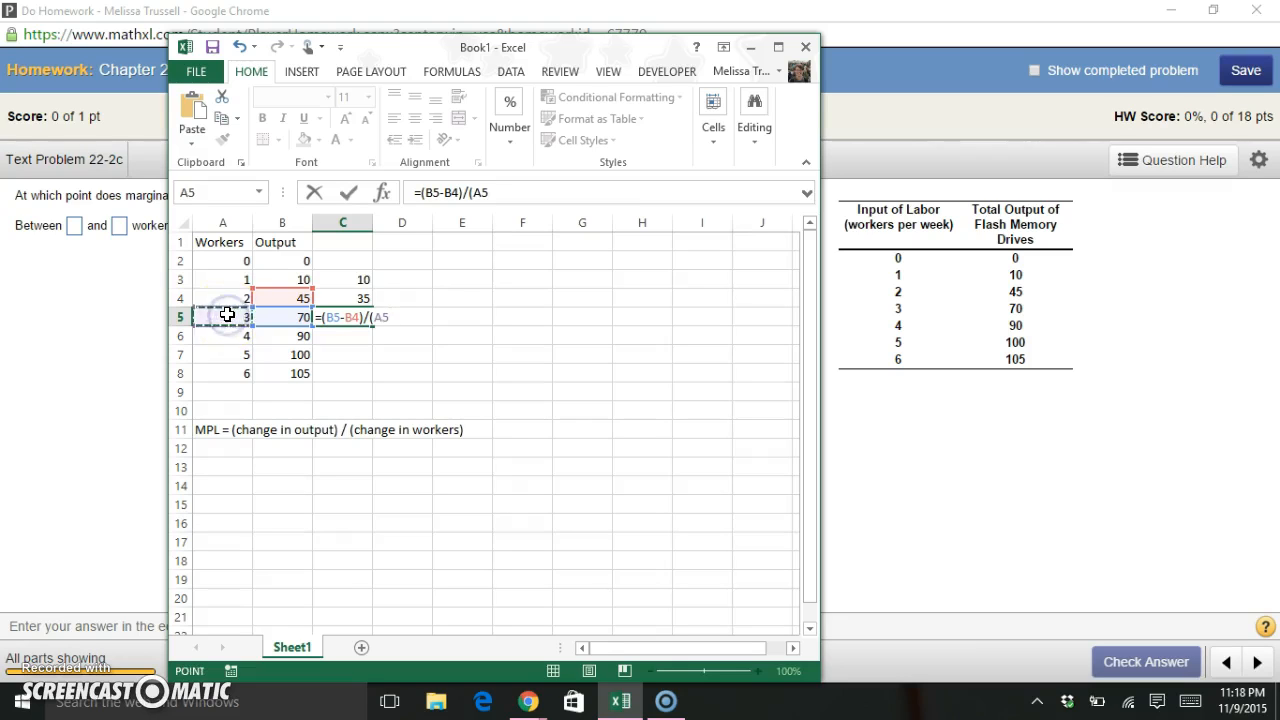
click(222, 298)
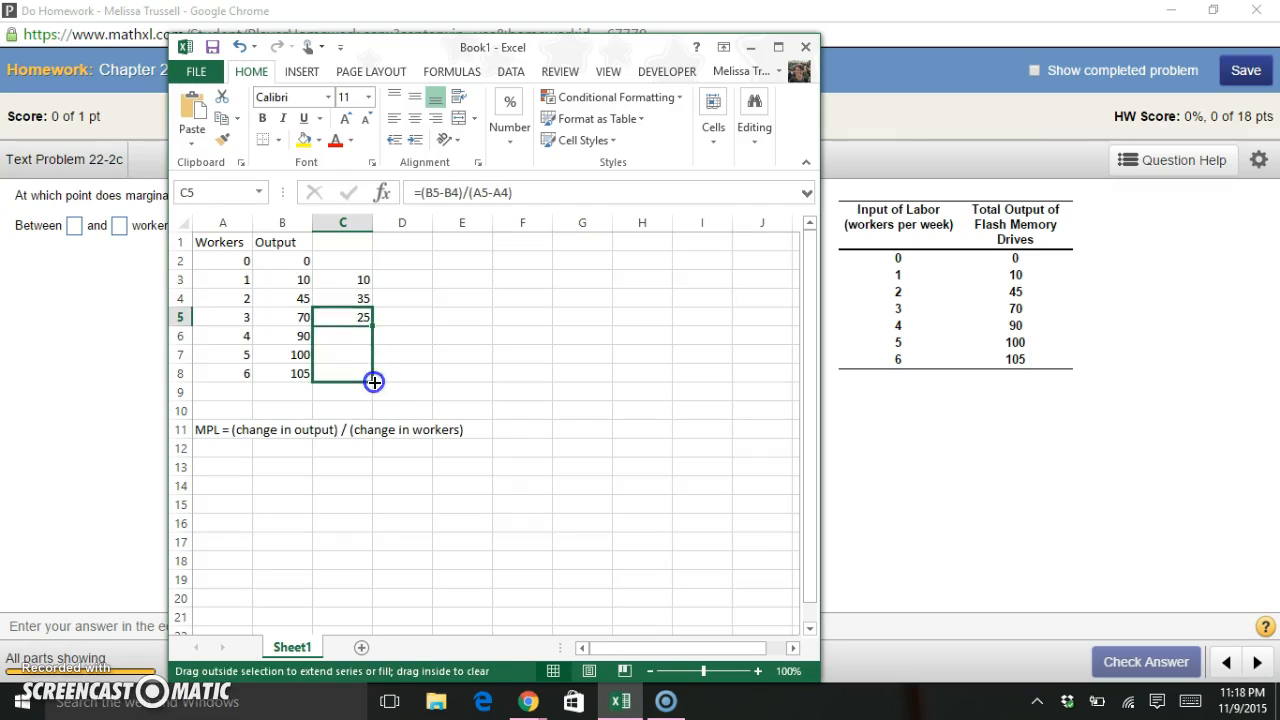
Fill the MPL formula down through six workers, head column C 'MPL', and return to the homework.
drag(374, 380, 374, 372)
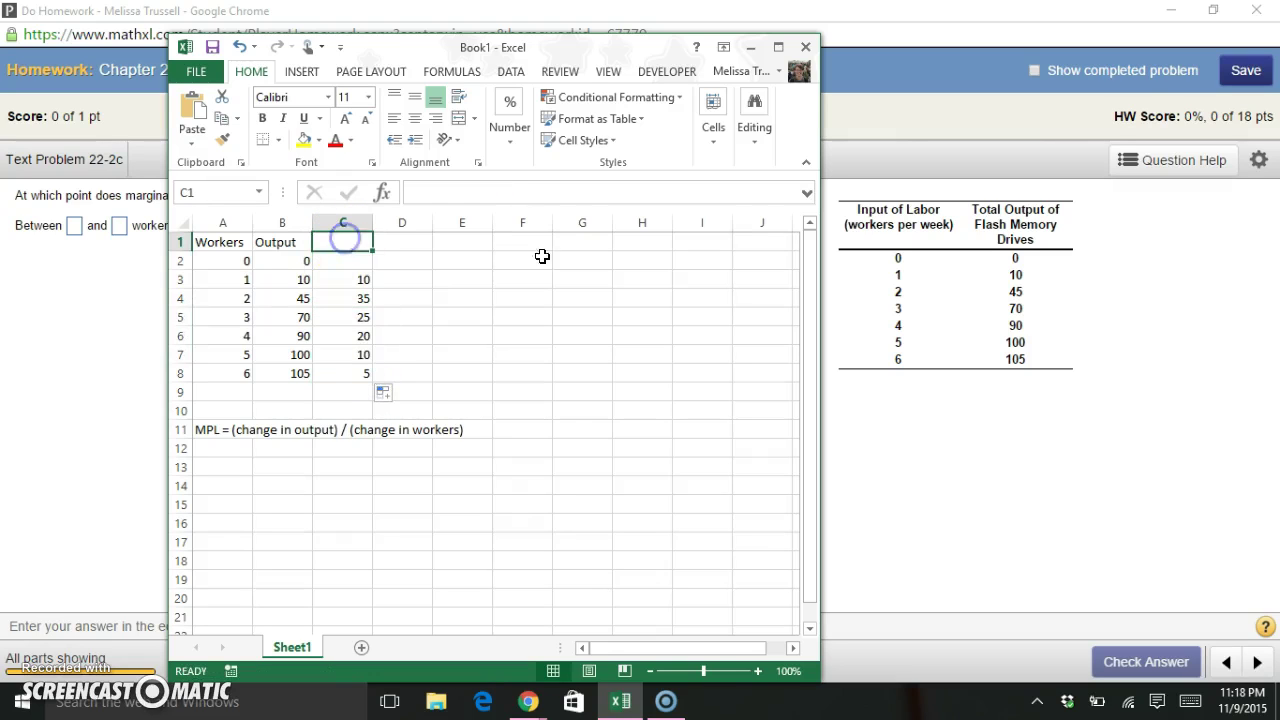
text(MPL)
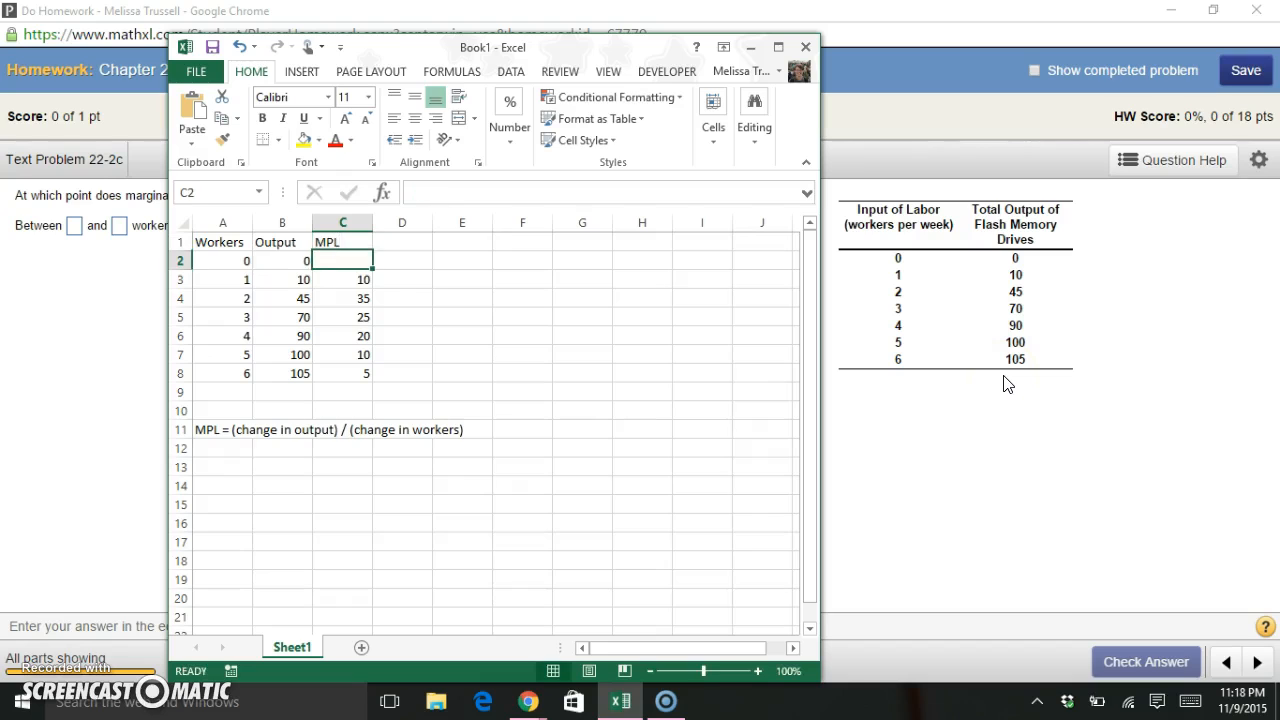
click(804, 48)
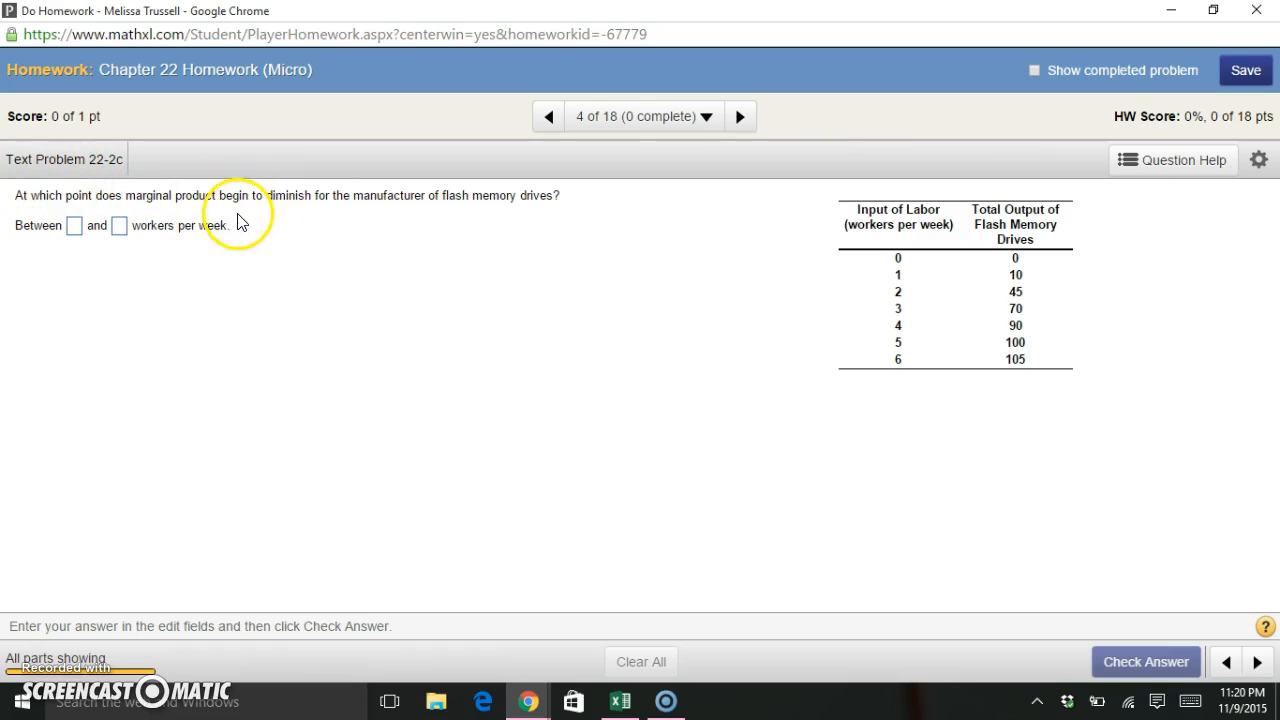
mouse_move(336, 230)
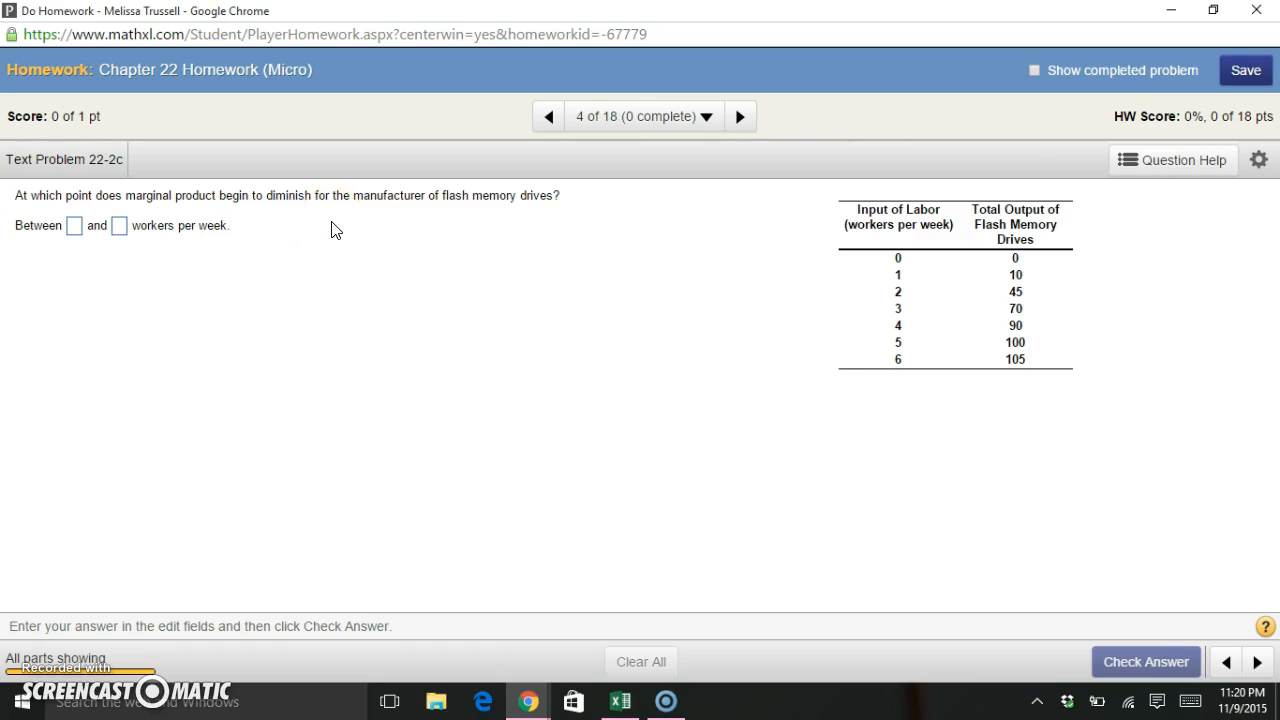
Return to the Excel worksheet after reading the diminishing marginal product question.
click(620, 700)
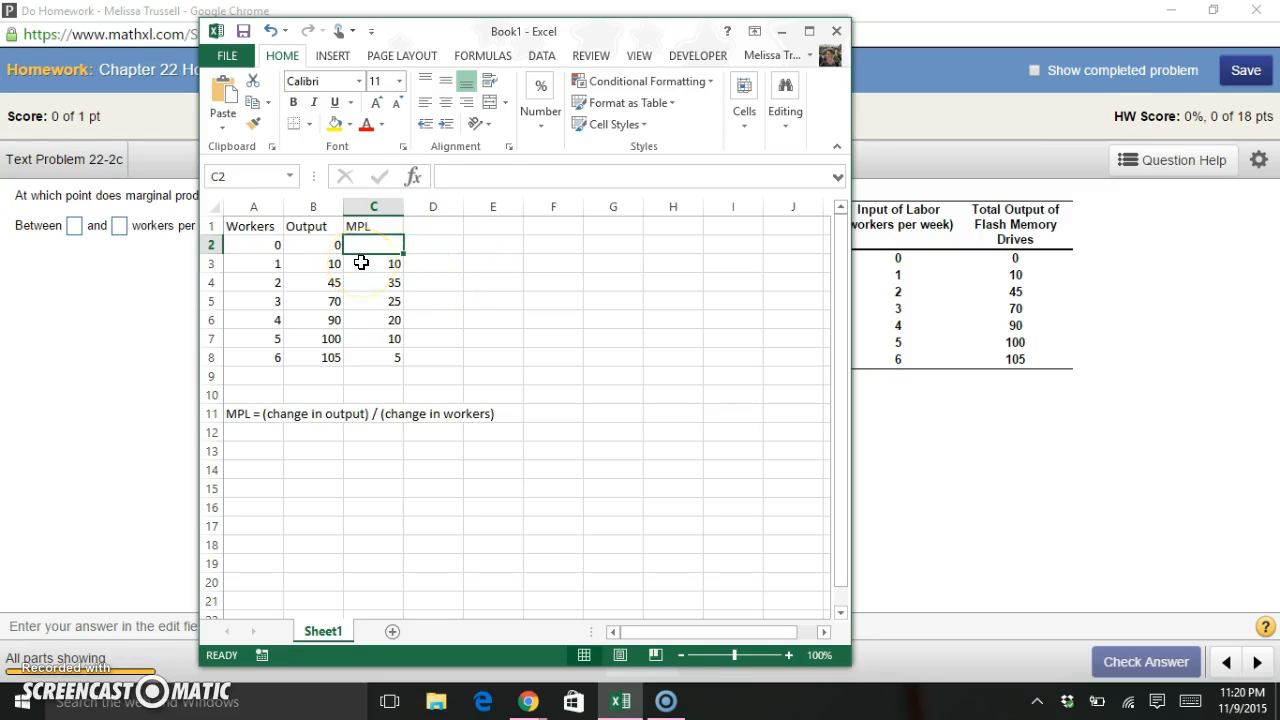
Inspect the MPL values for workers 1, 2 and 4 and the 3-worker row.
click(372, 282)
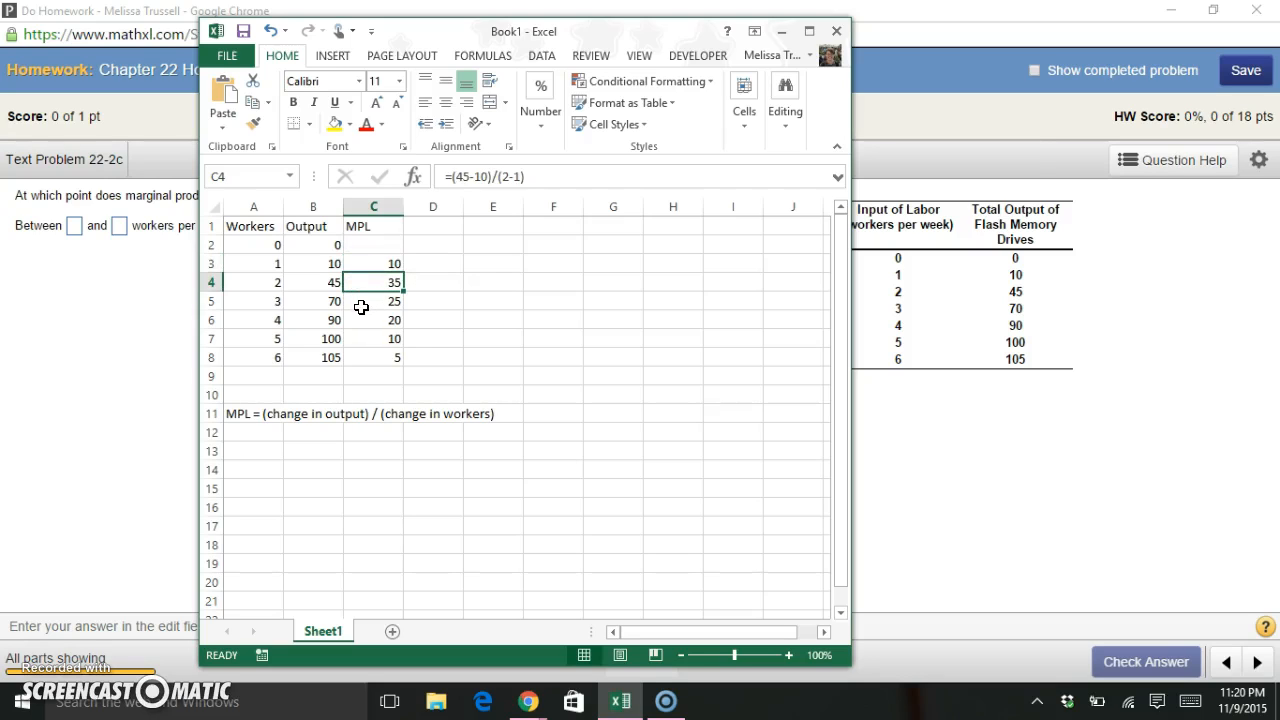
click(372, 320)
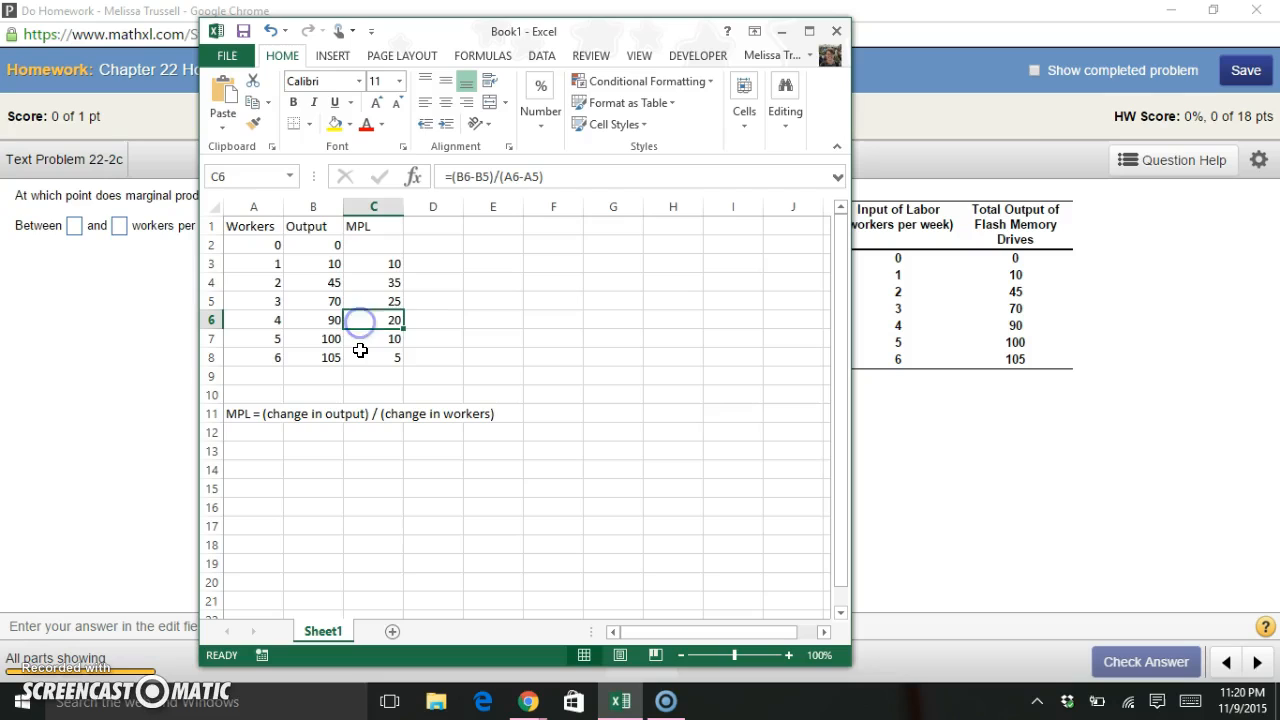
mouse_move(358, 280)
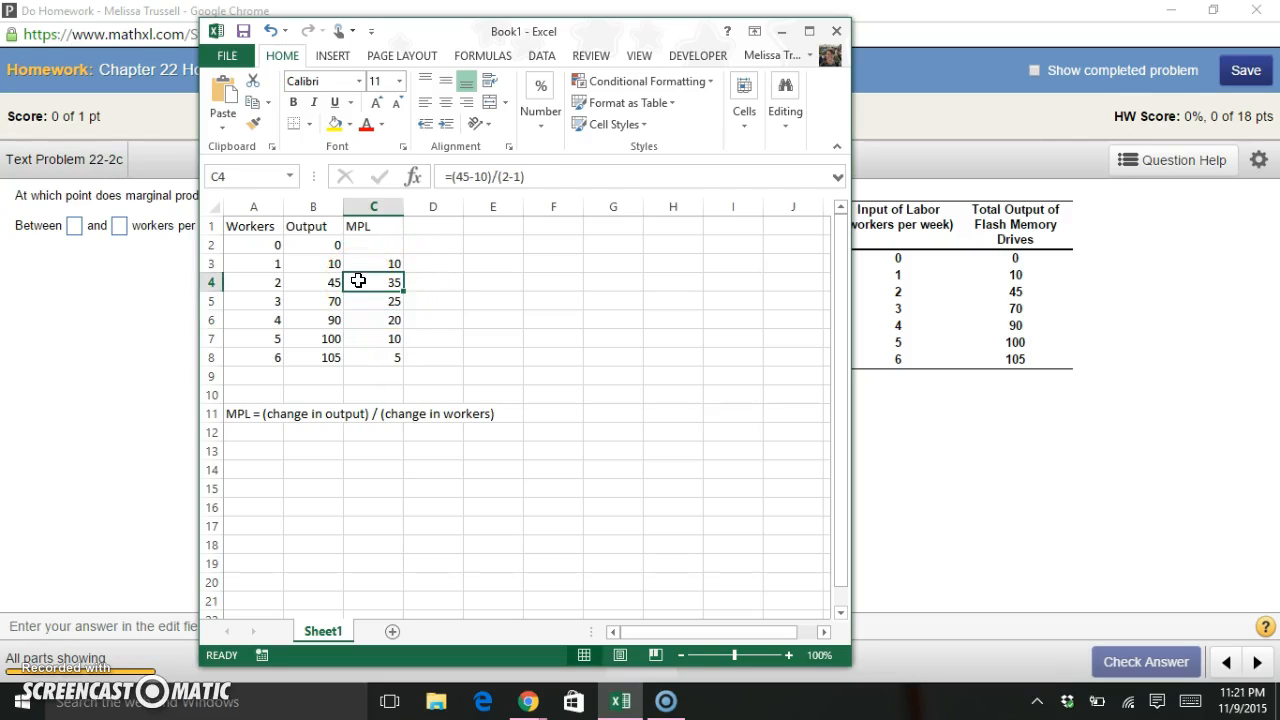
mouse_move(226, 286)
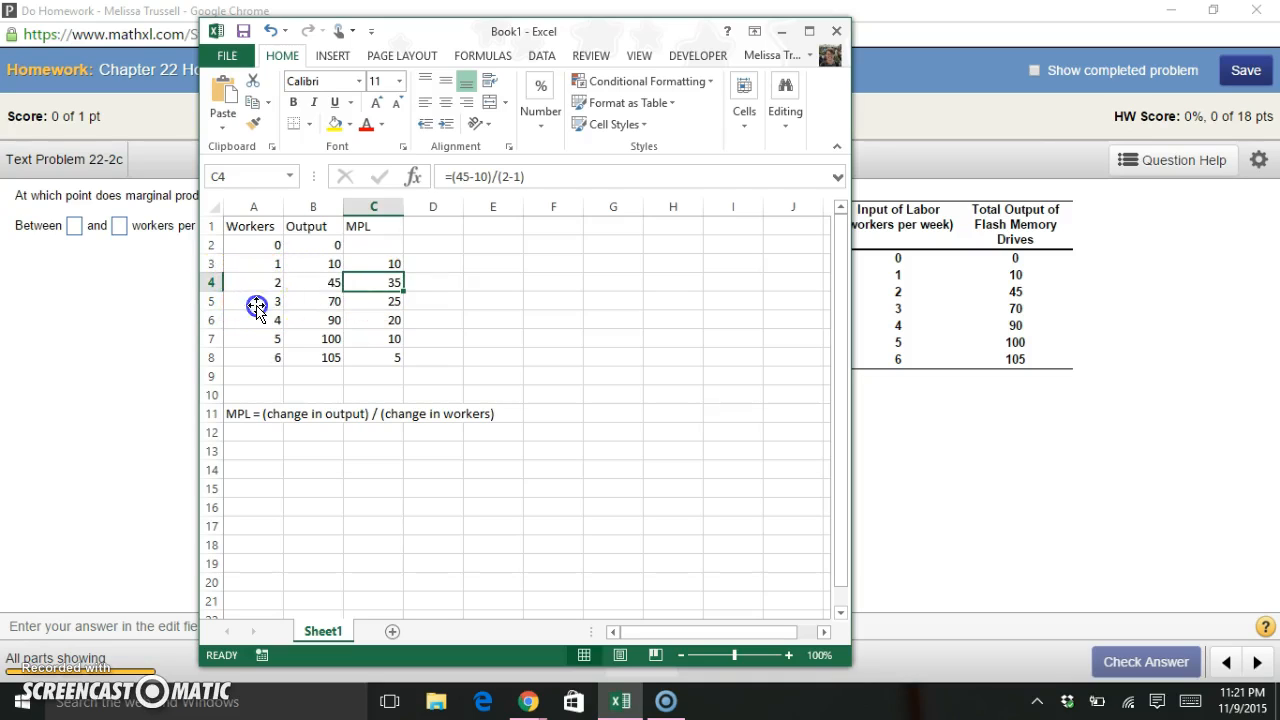
click(252, 300)
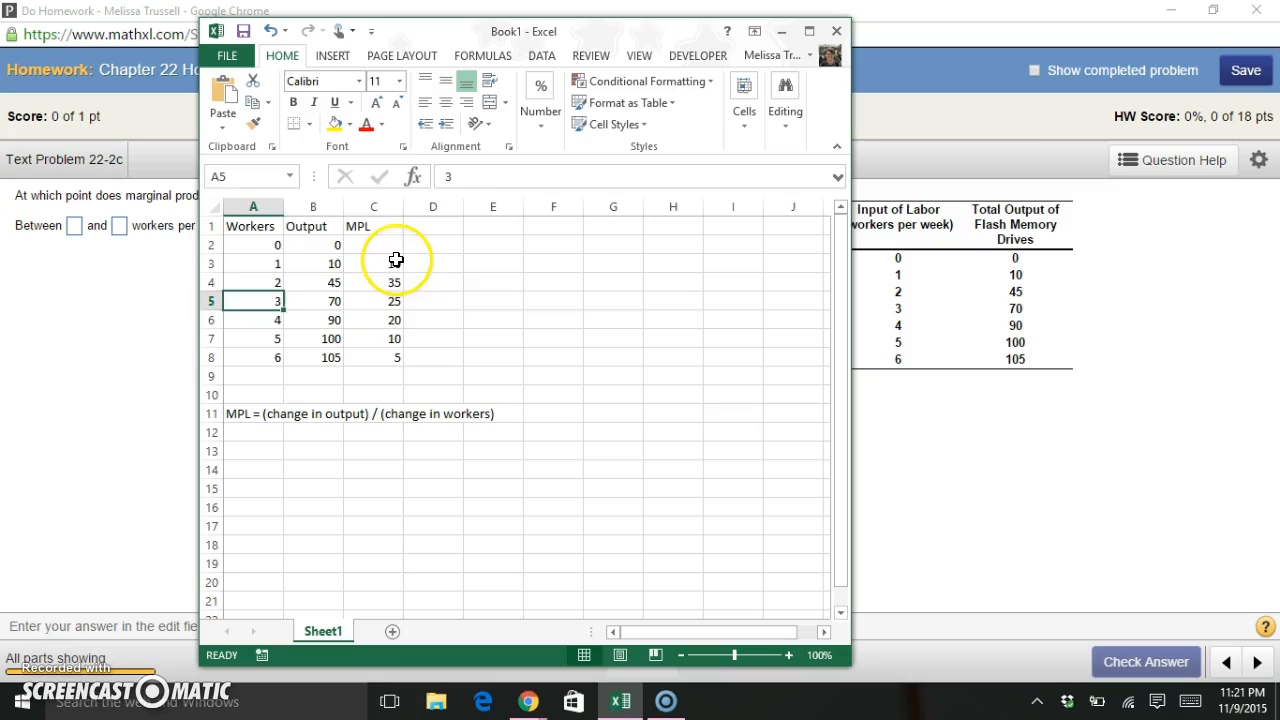
click(372, 264)
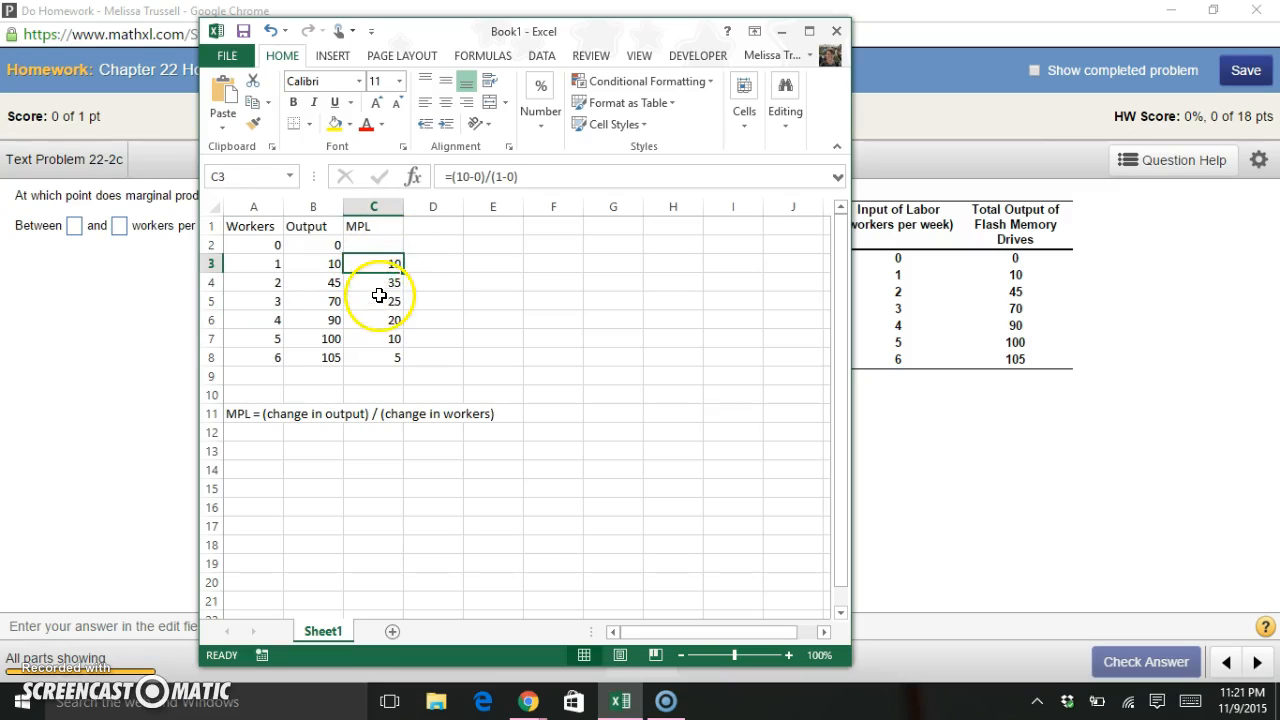
click(372, 280)
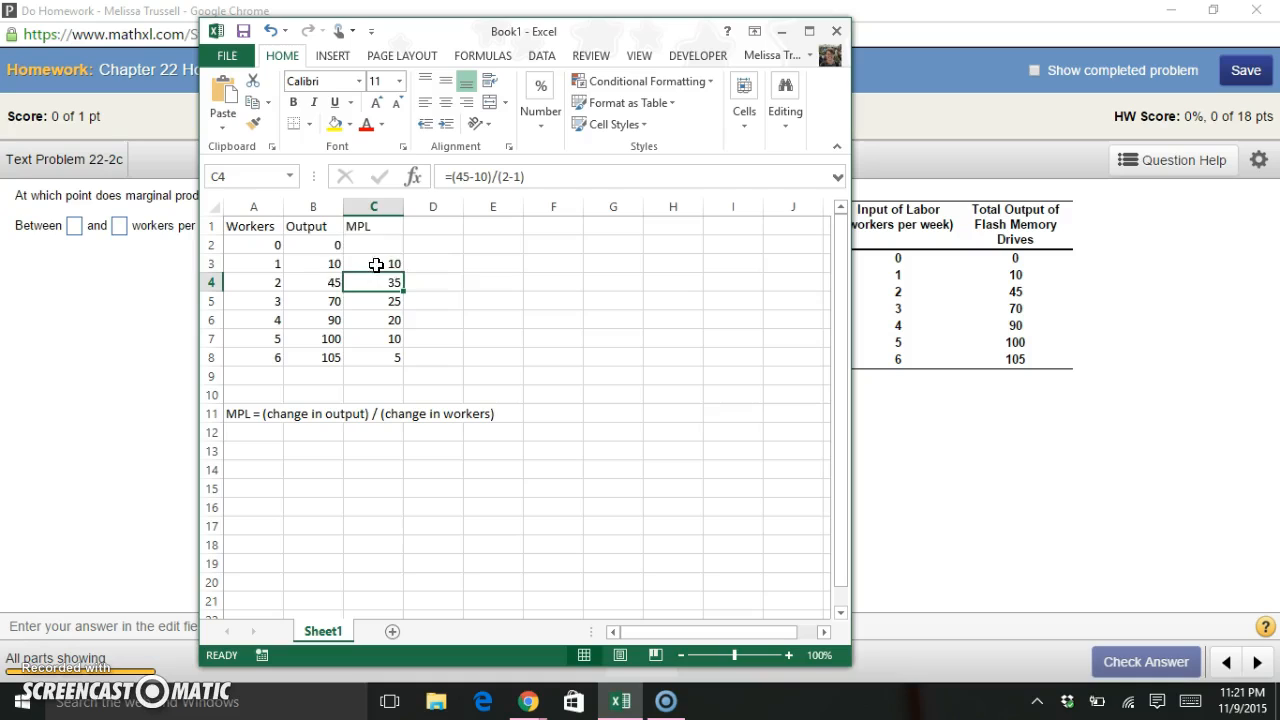
Compare the first two MPLs again, mark the 2-worker peak of 35, and return to the homework question.
click(372, 264)
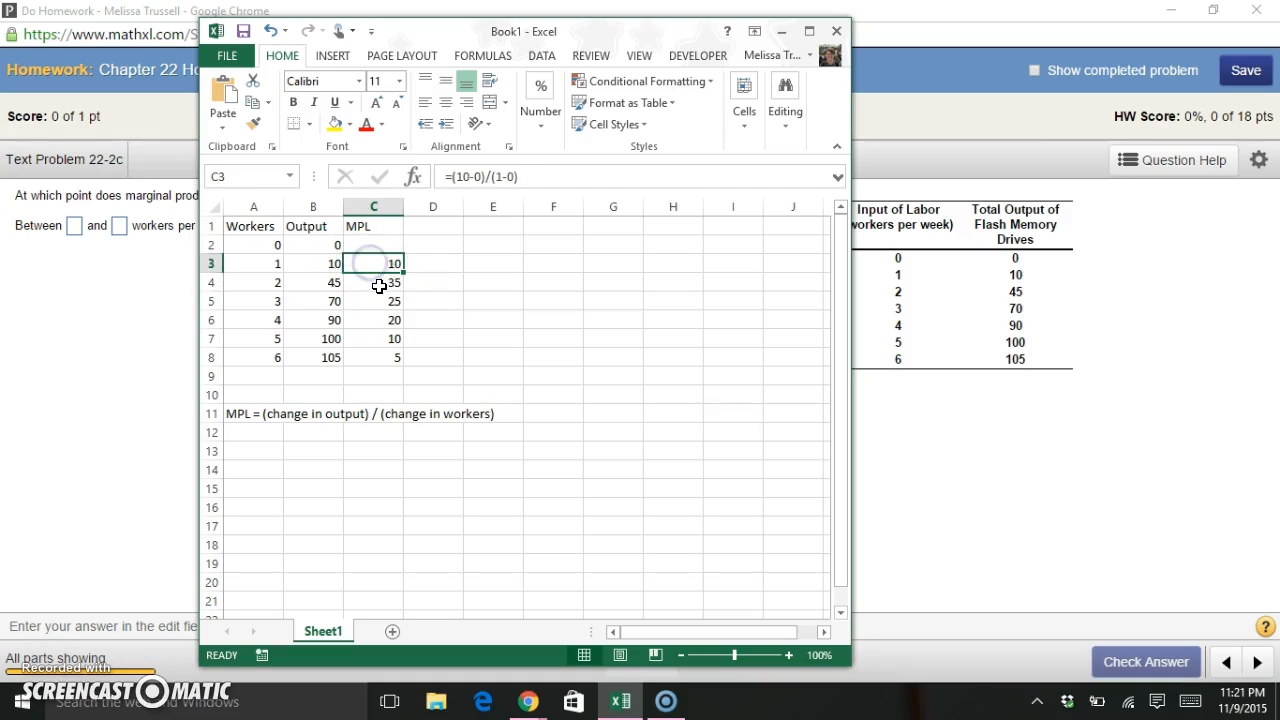
click(372, 282)
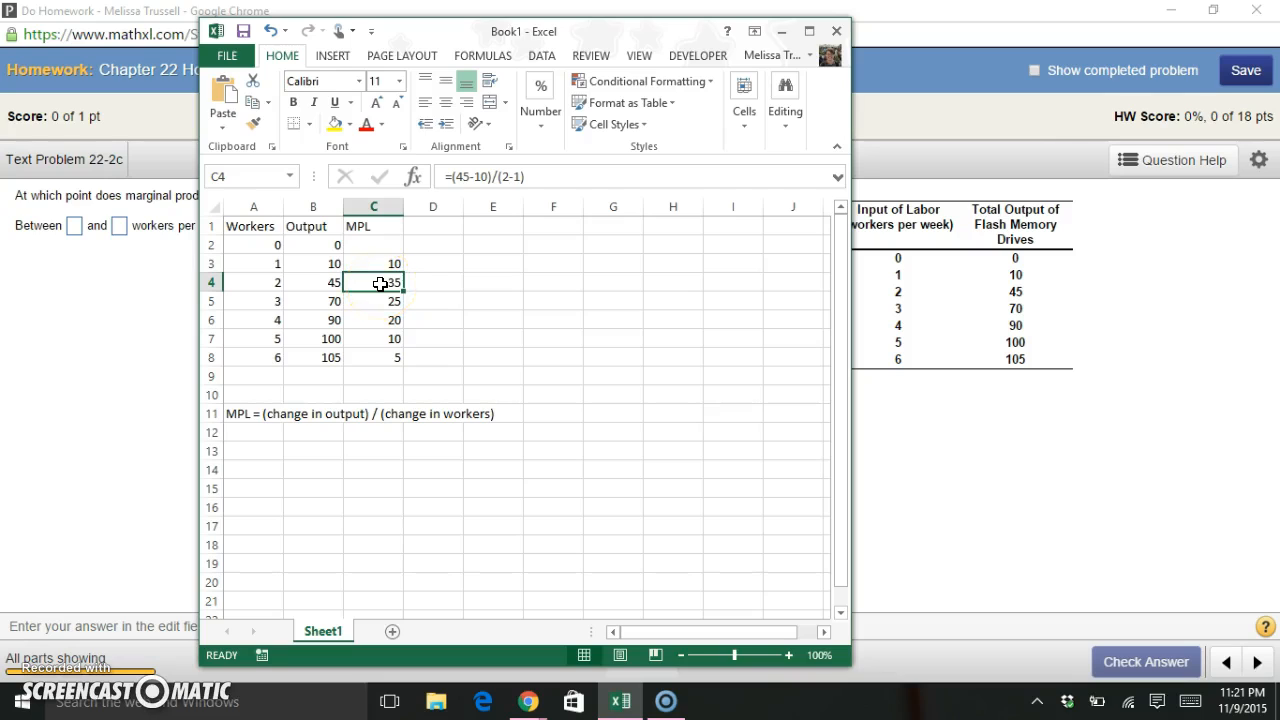
click(372, 300)
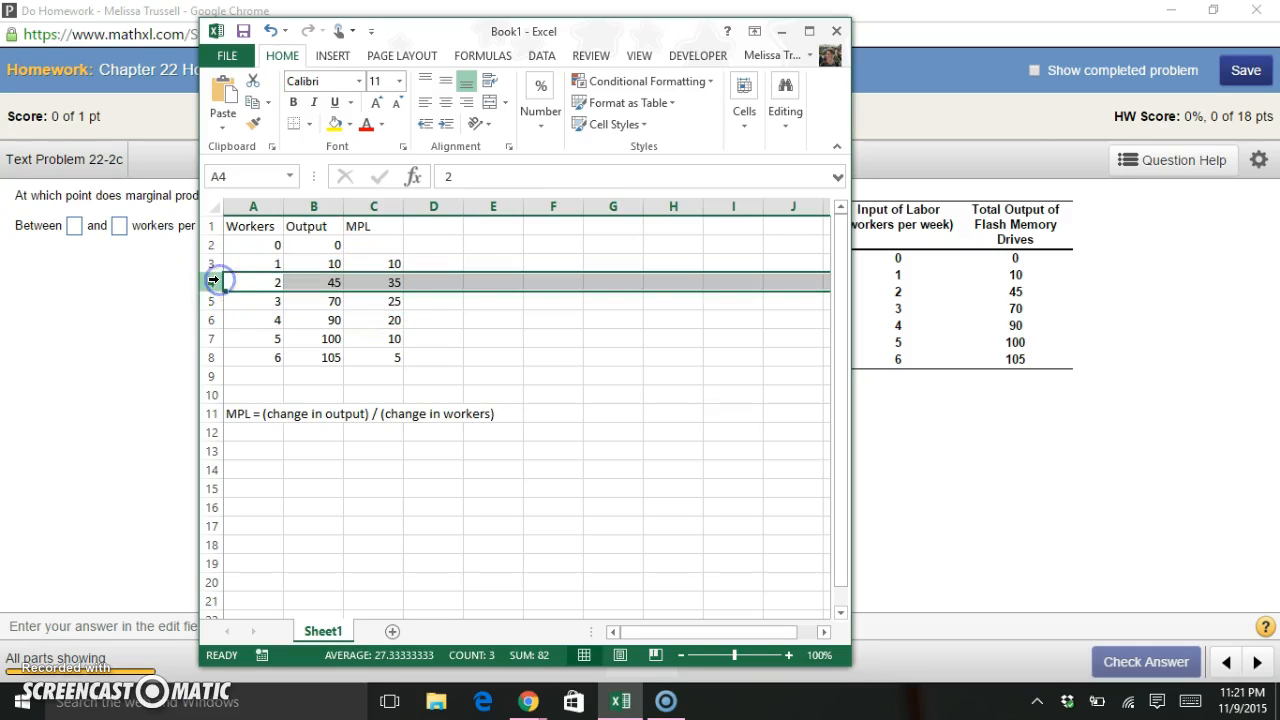
click(252, 300)
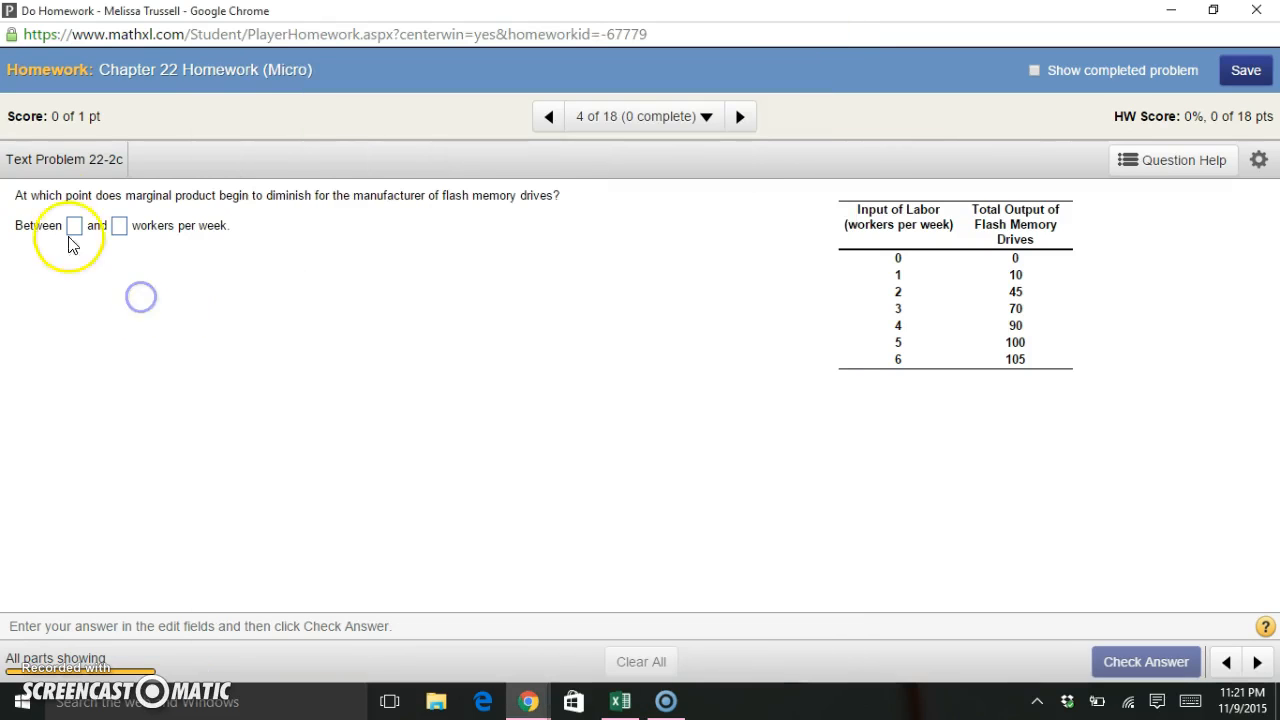
Answer that marginal product diminishes between 2 and 3 workers per week and submit it.
click(74, 224)
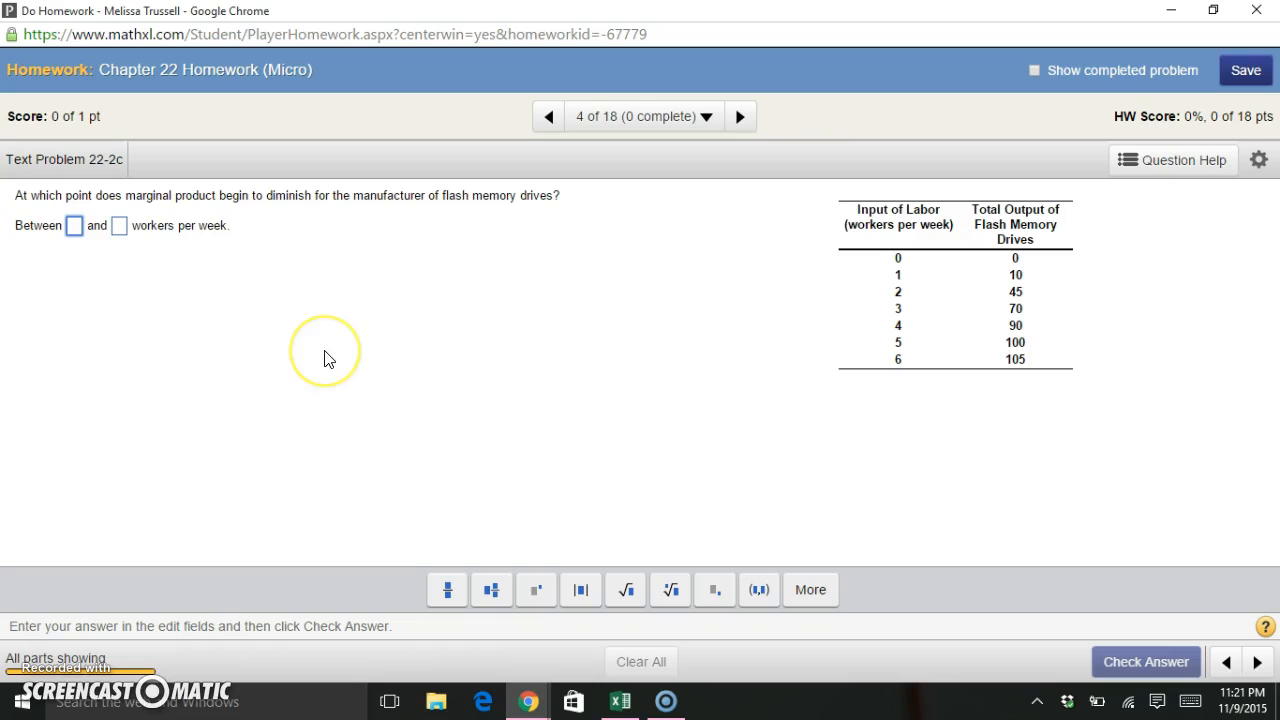
text(2)
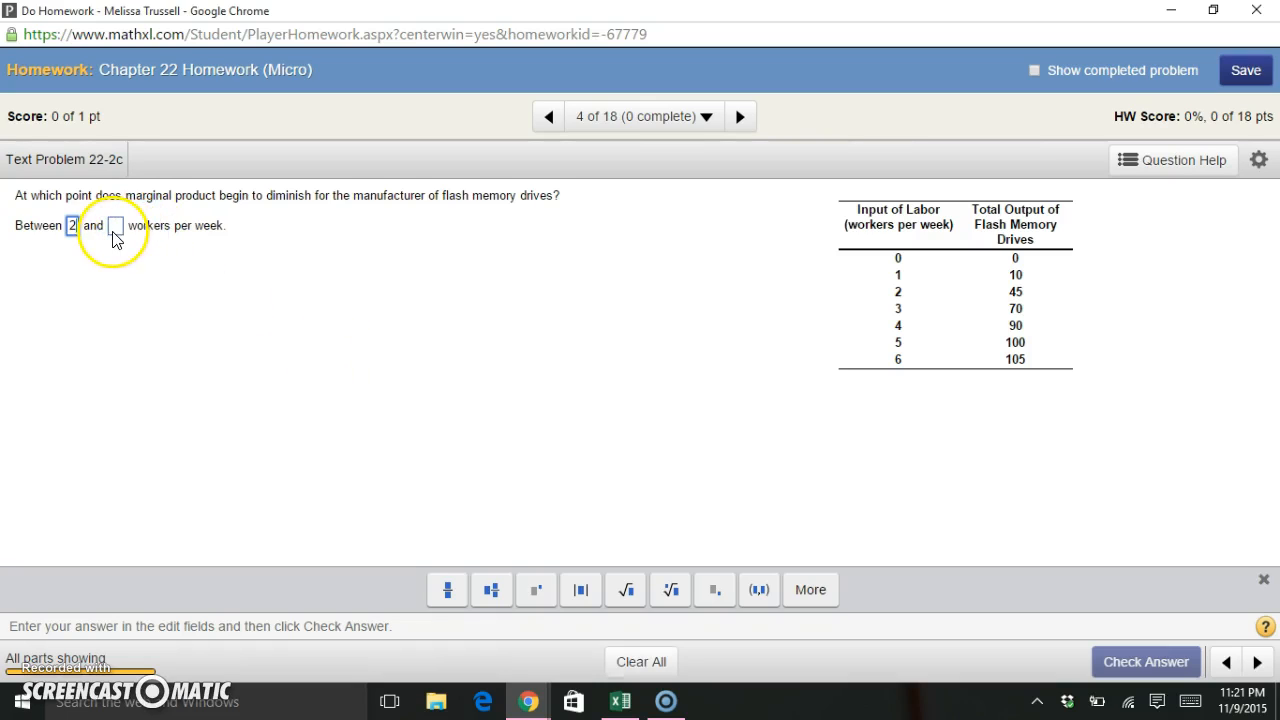
text(3)
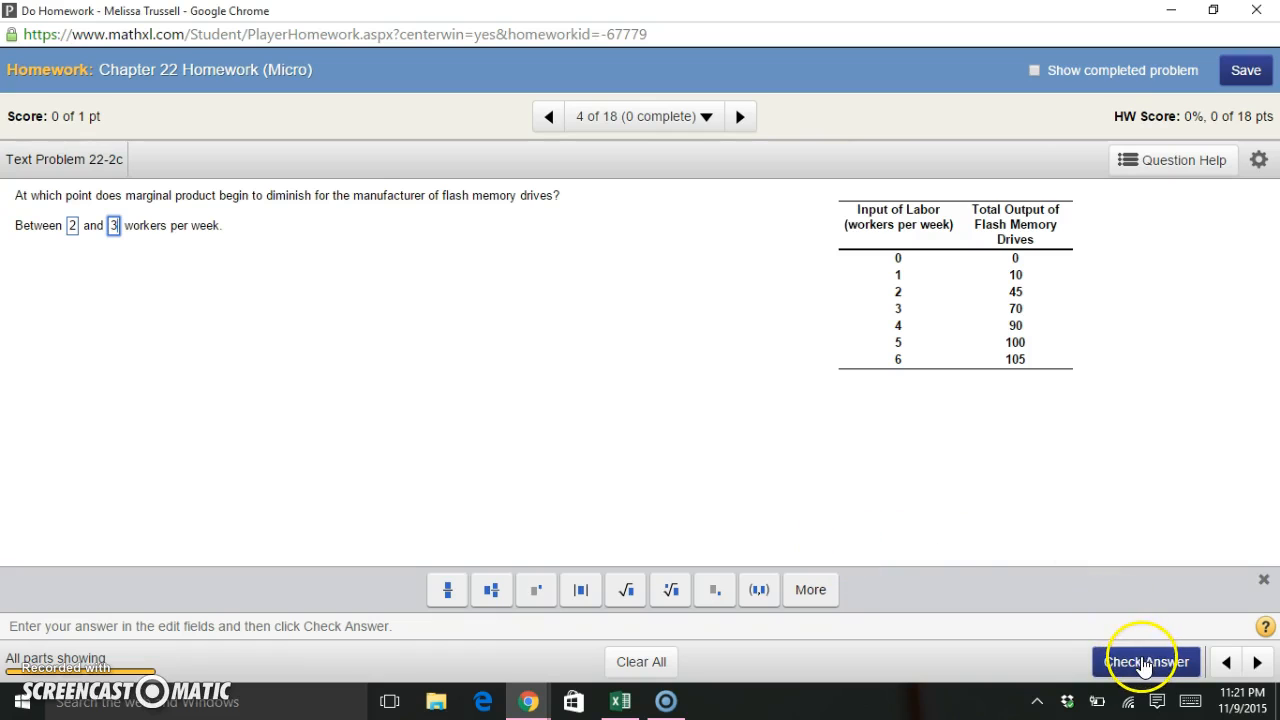
click(1146, 660)
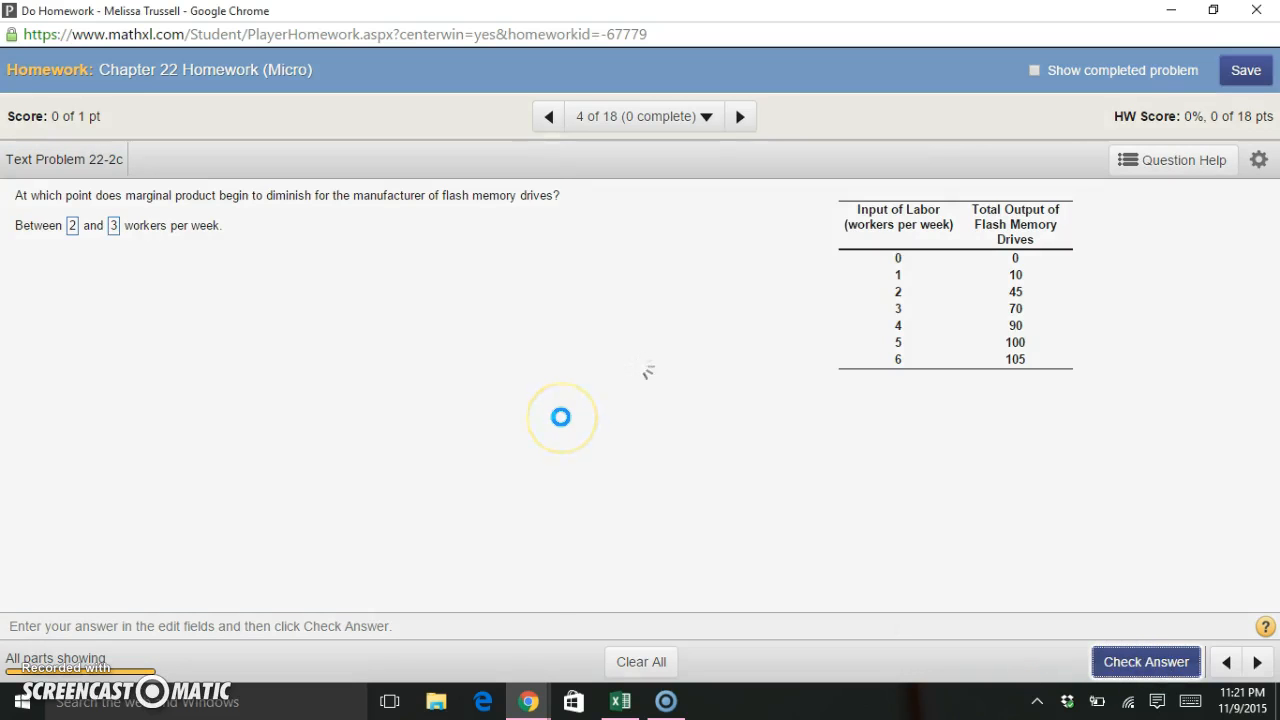
Receive the correct grade and the marginal product table explanation.
click(1146, 660)
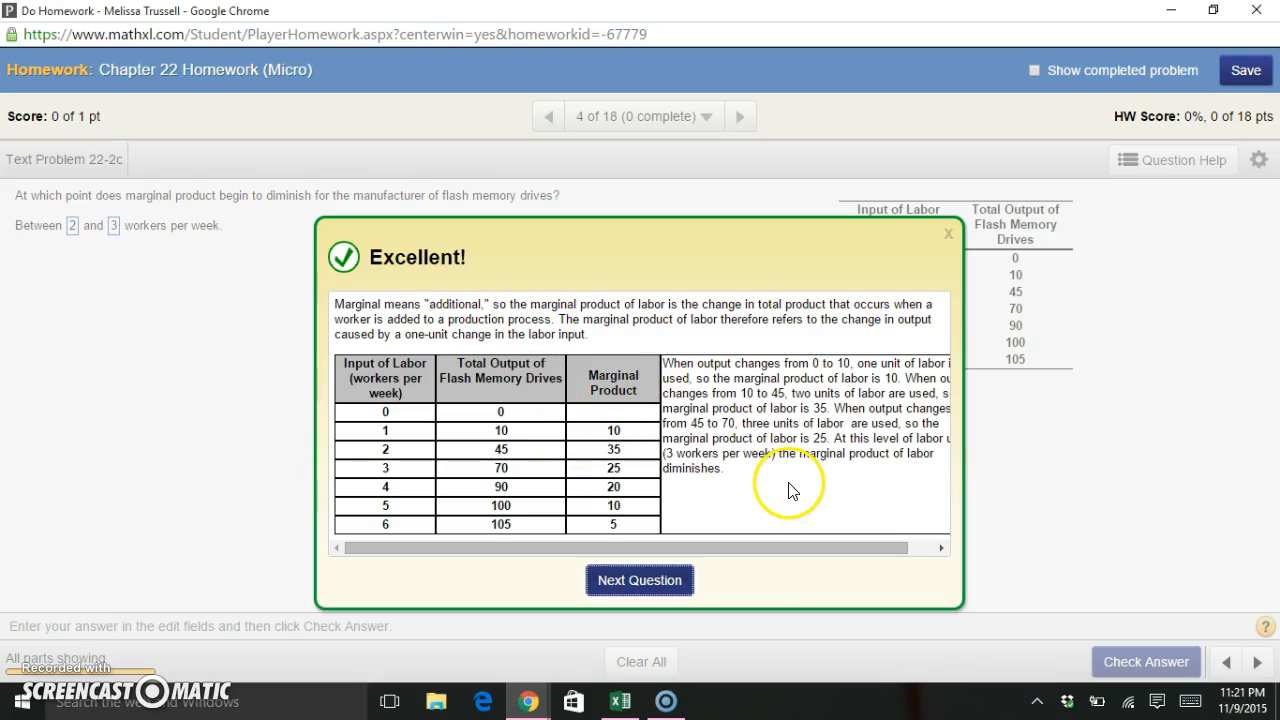
mouse_move(620, 528)
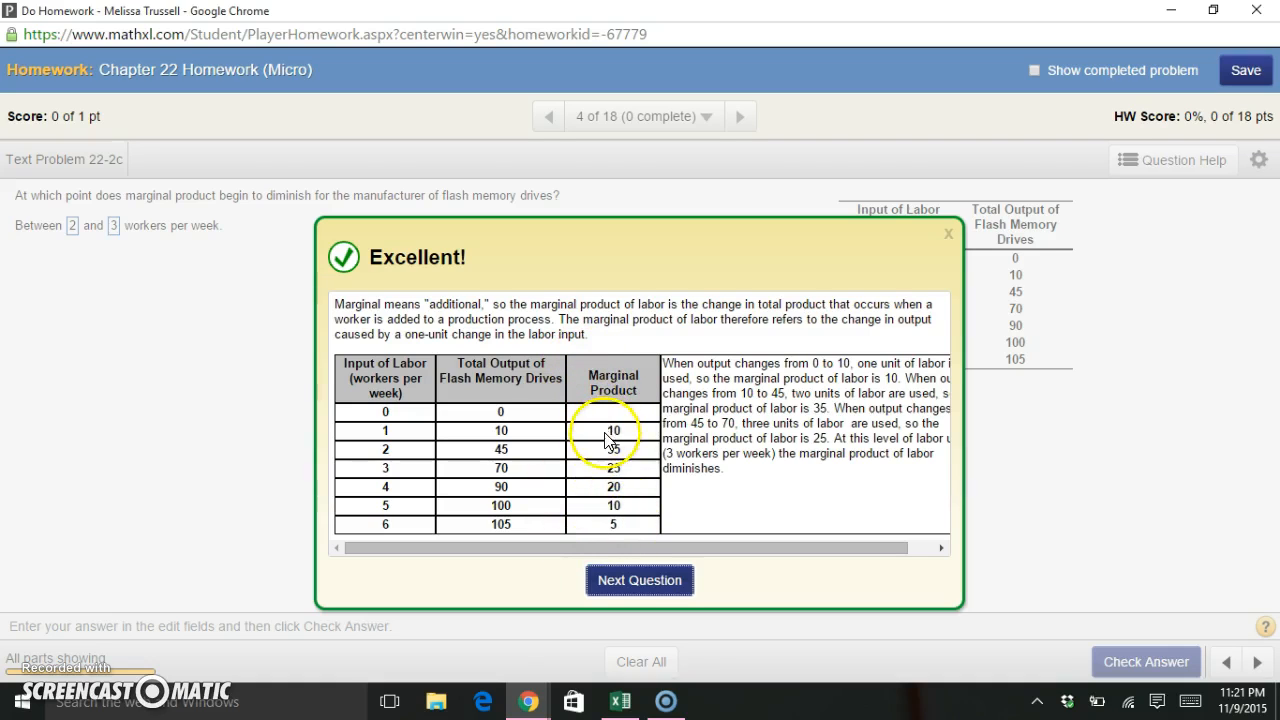
mouse_move(220, 500)
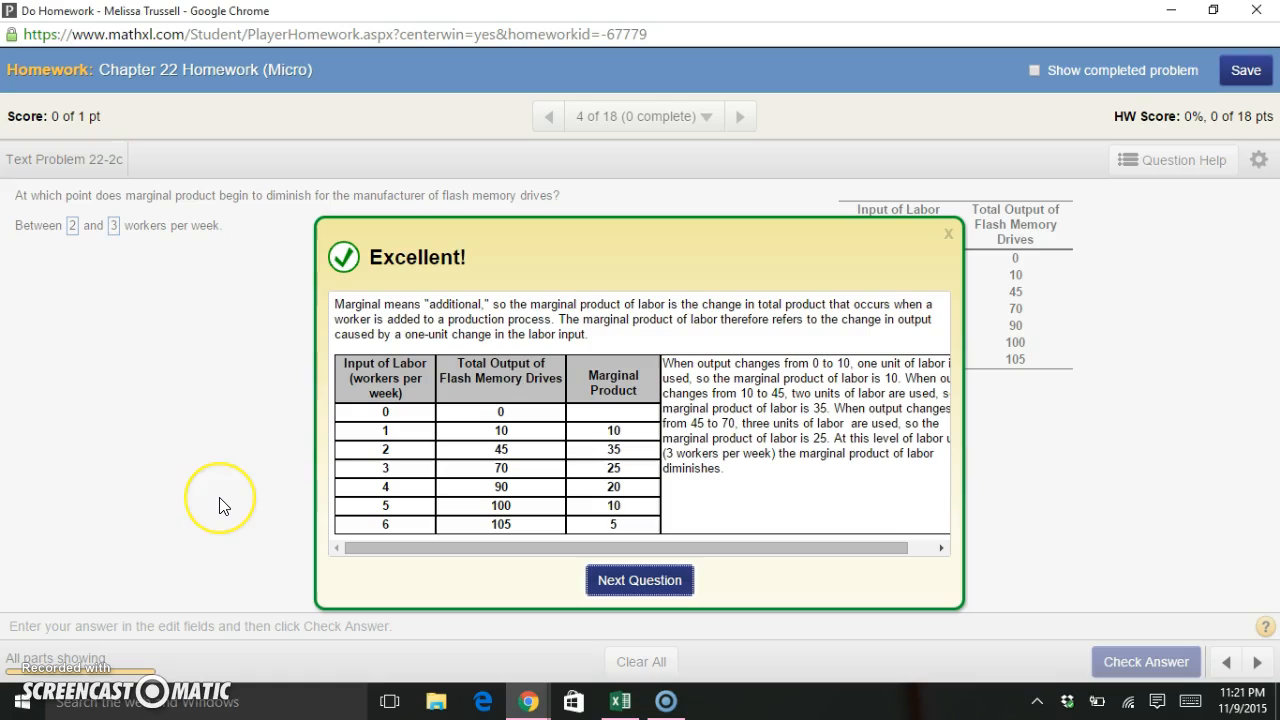